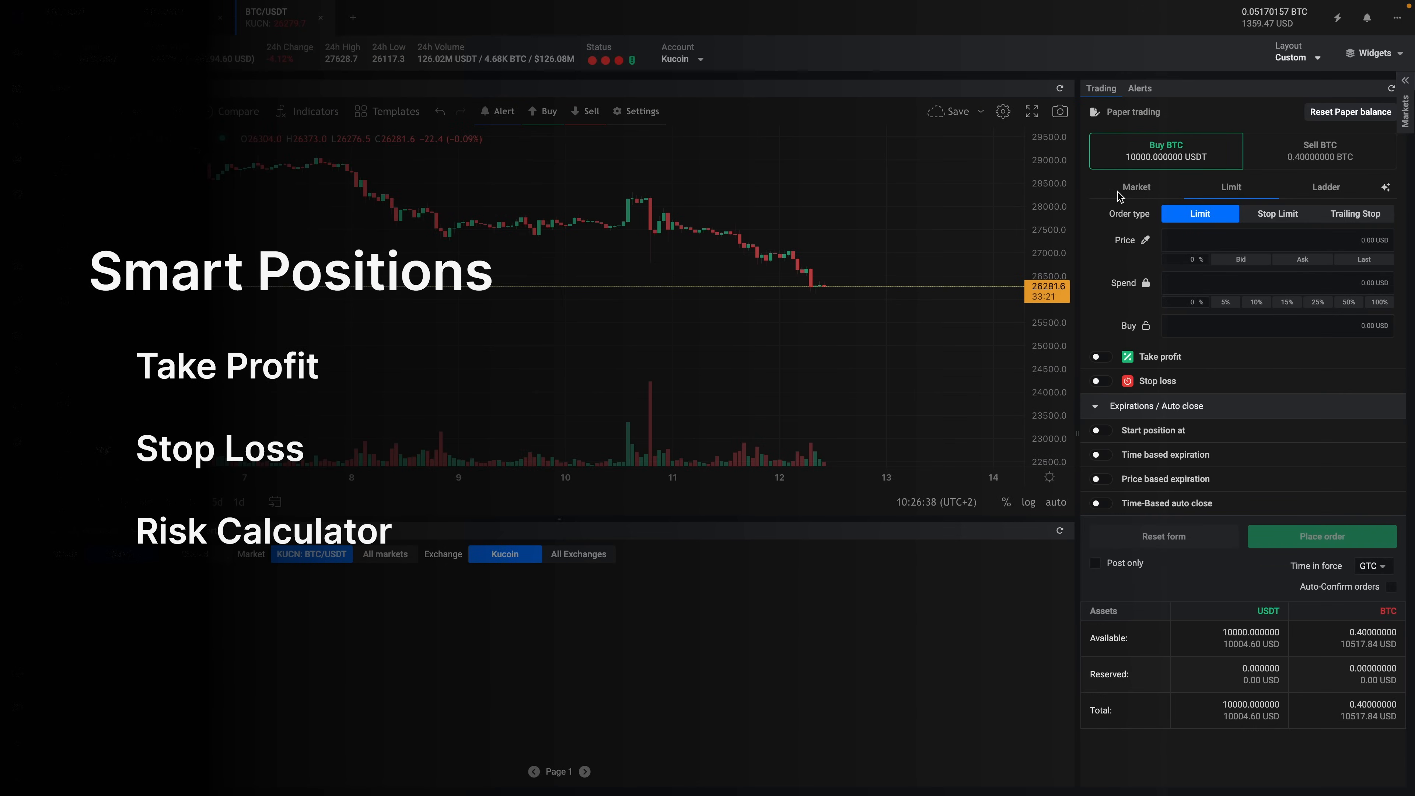
mouse_move(1108, 194)
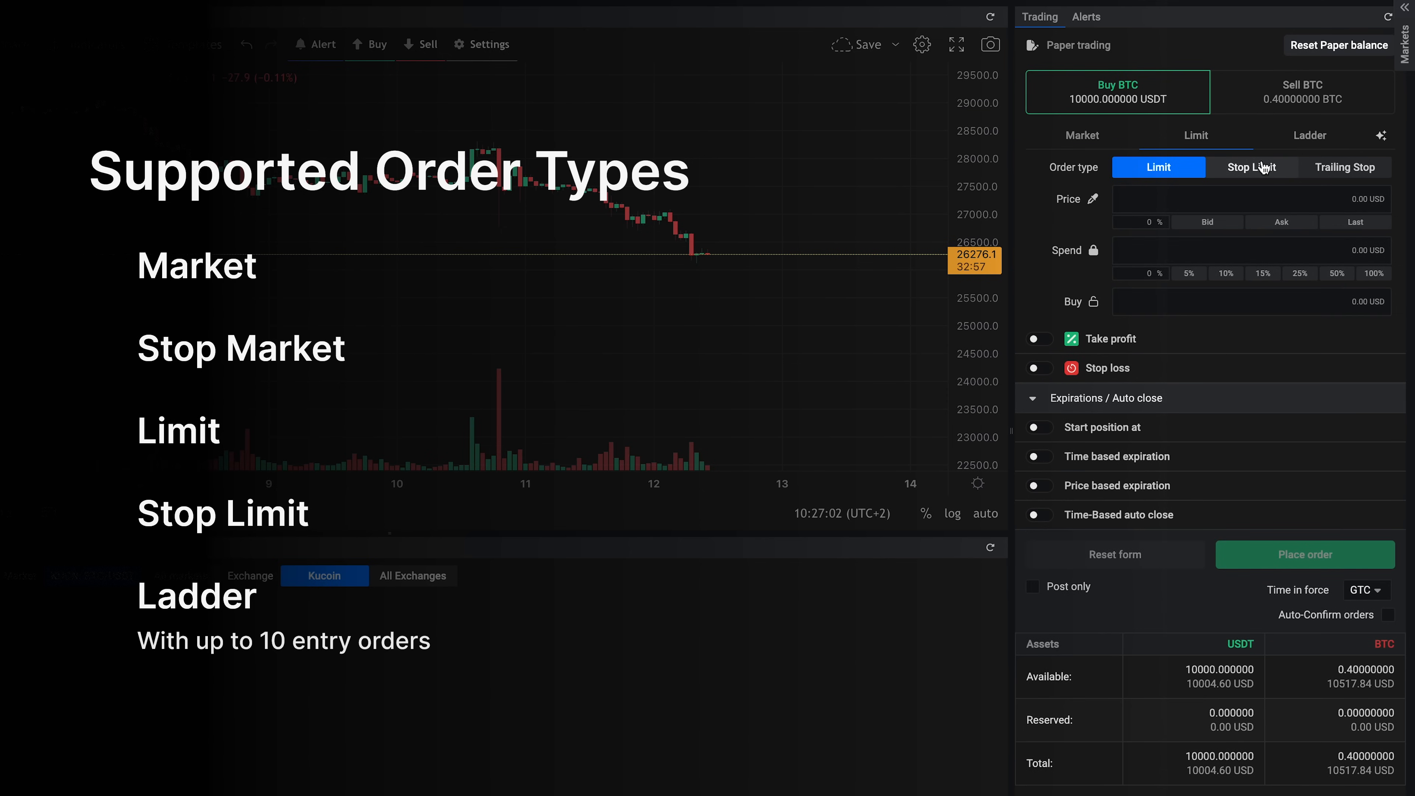
Preview the Ladder order layout, then return to a plain Limit order
click(1310, 136)
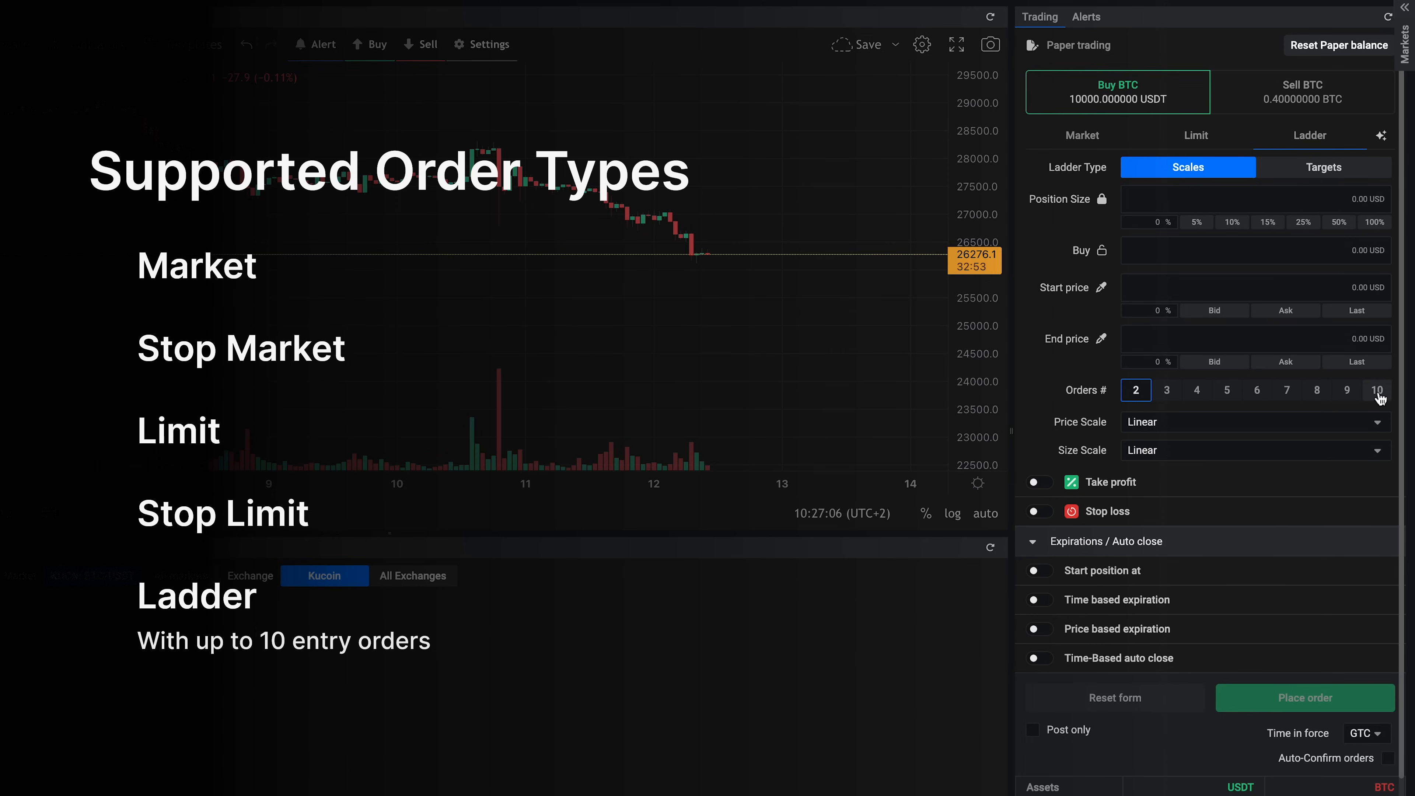
click(1196, 135)
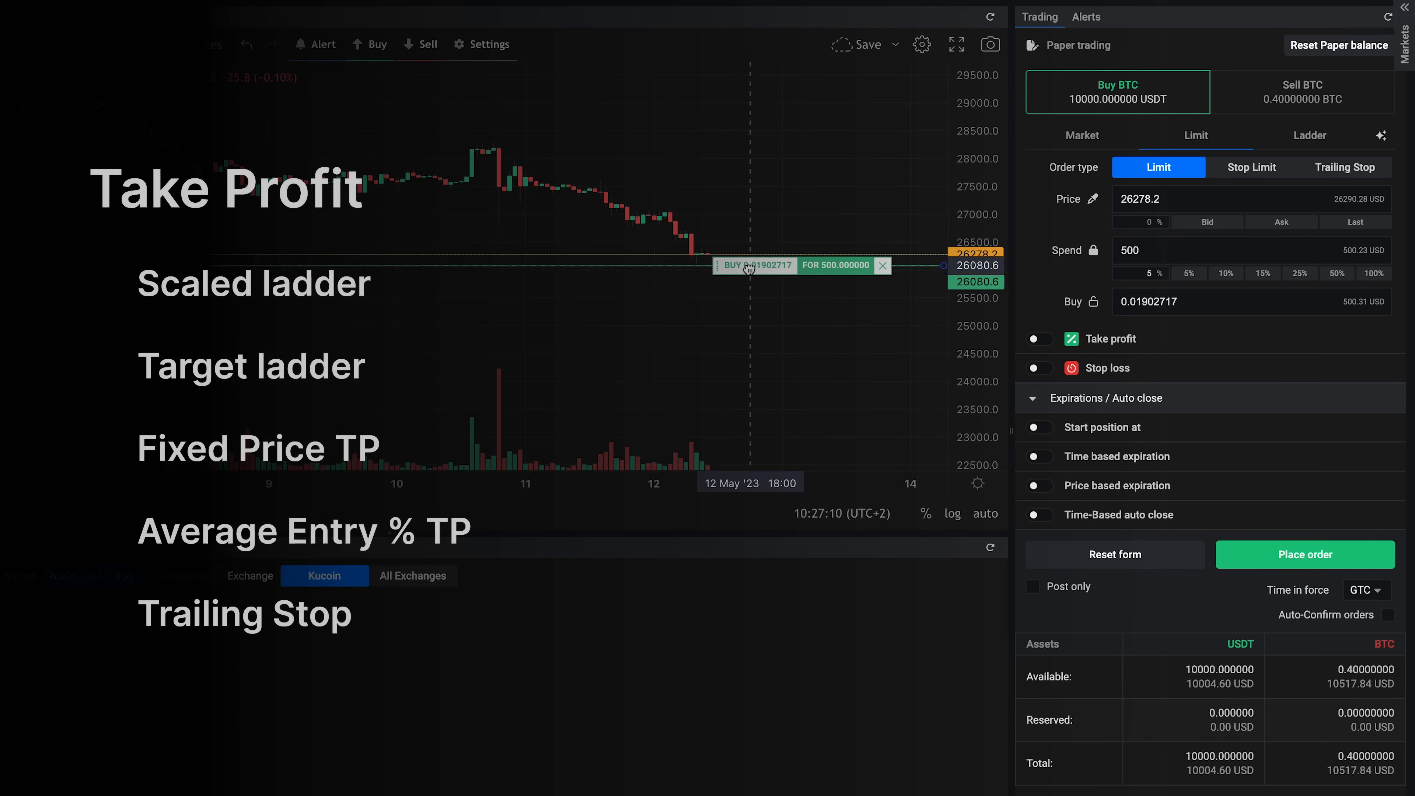
Enable take profit split into three 33% orders using individual targets
click(1040, 338)
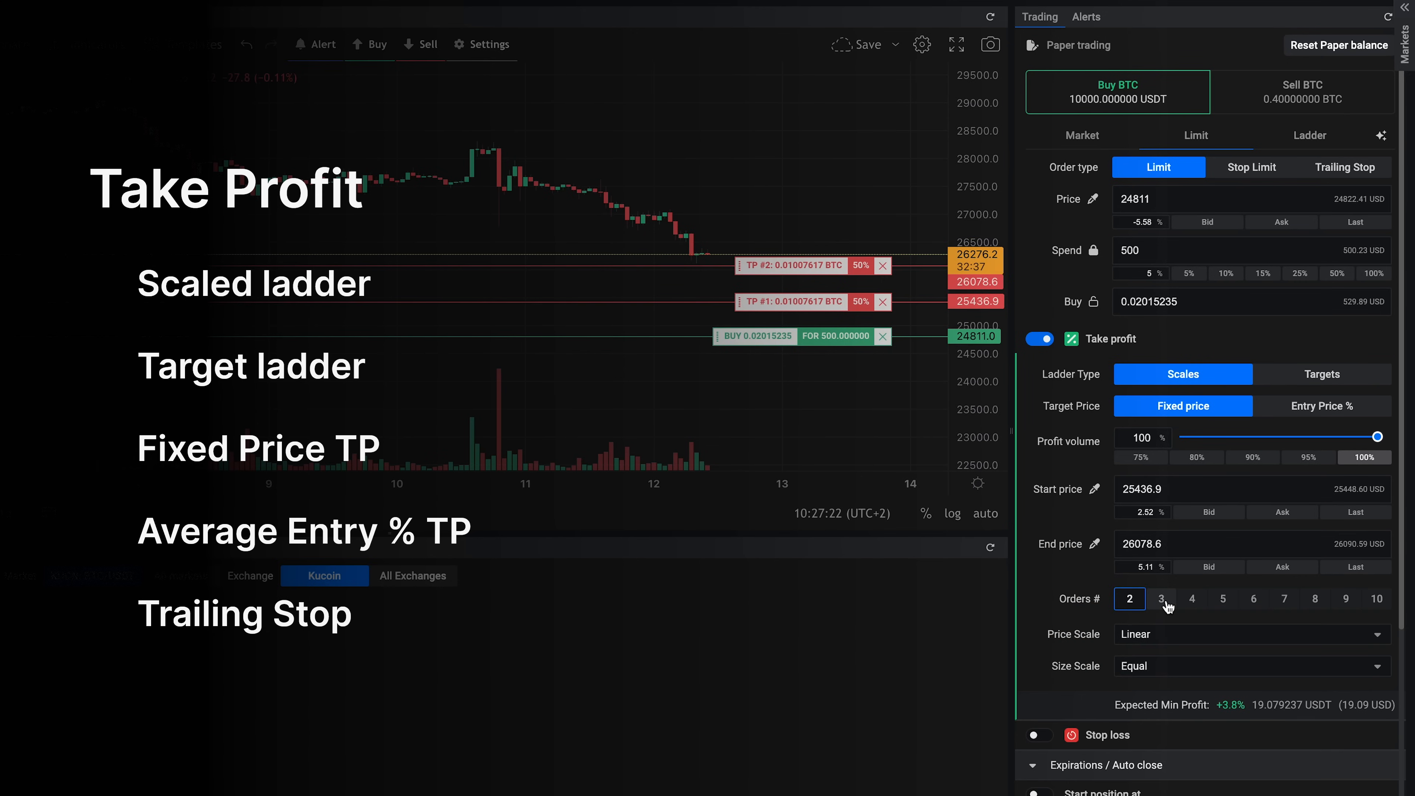
click(1161, 599)
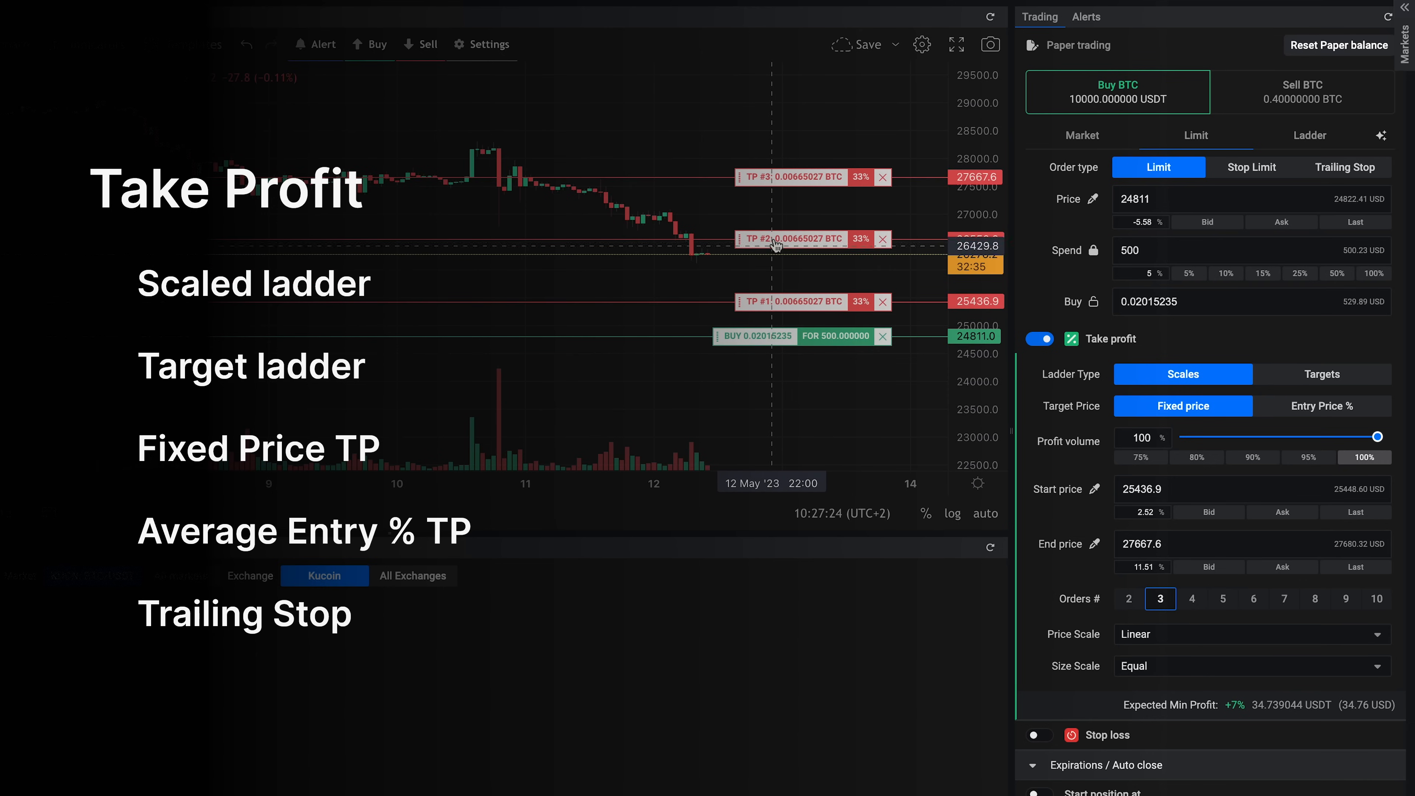
click(1323, 374)
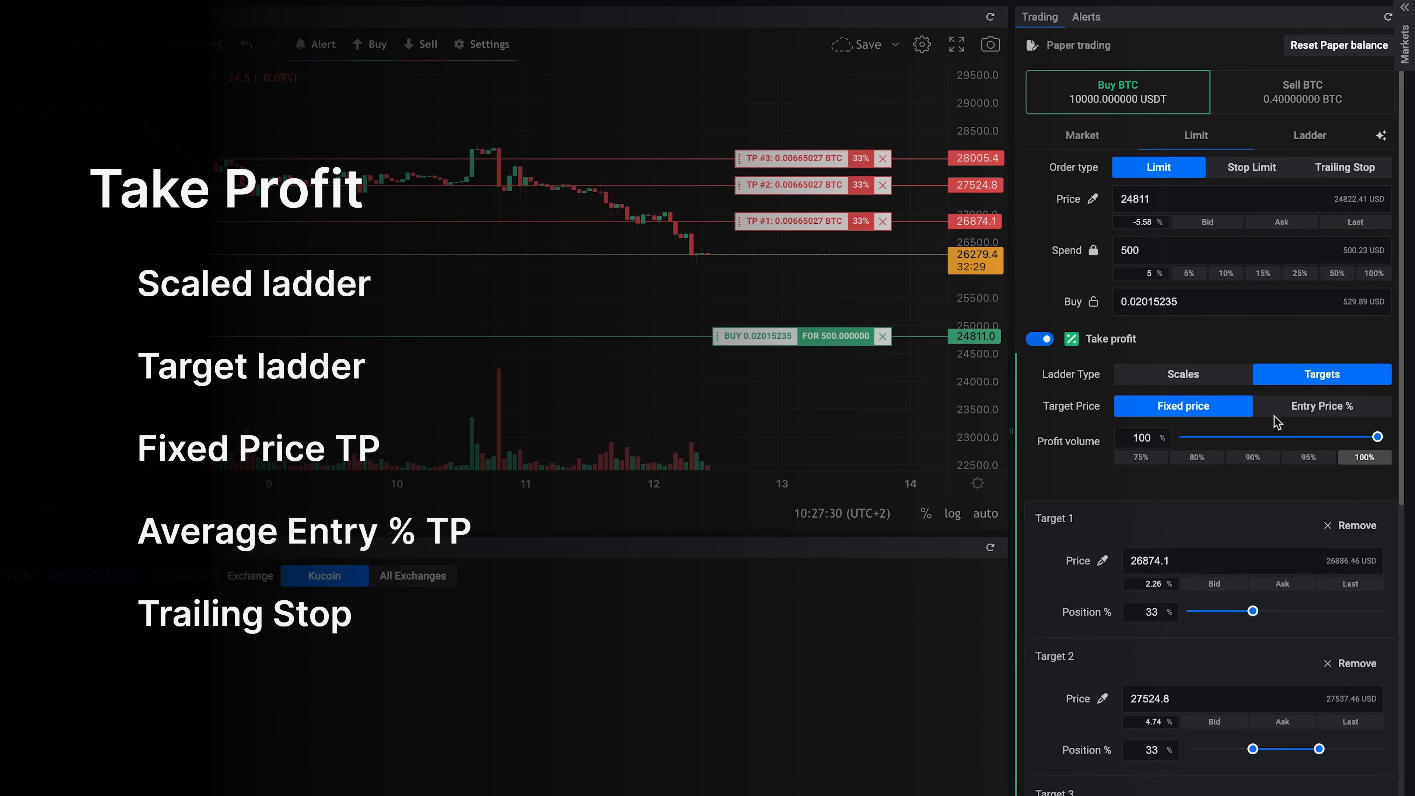
Keep fixed target prices and enable trailing for the last target at 1.23% distance
click(1323, 406)
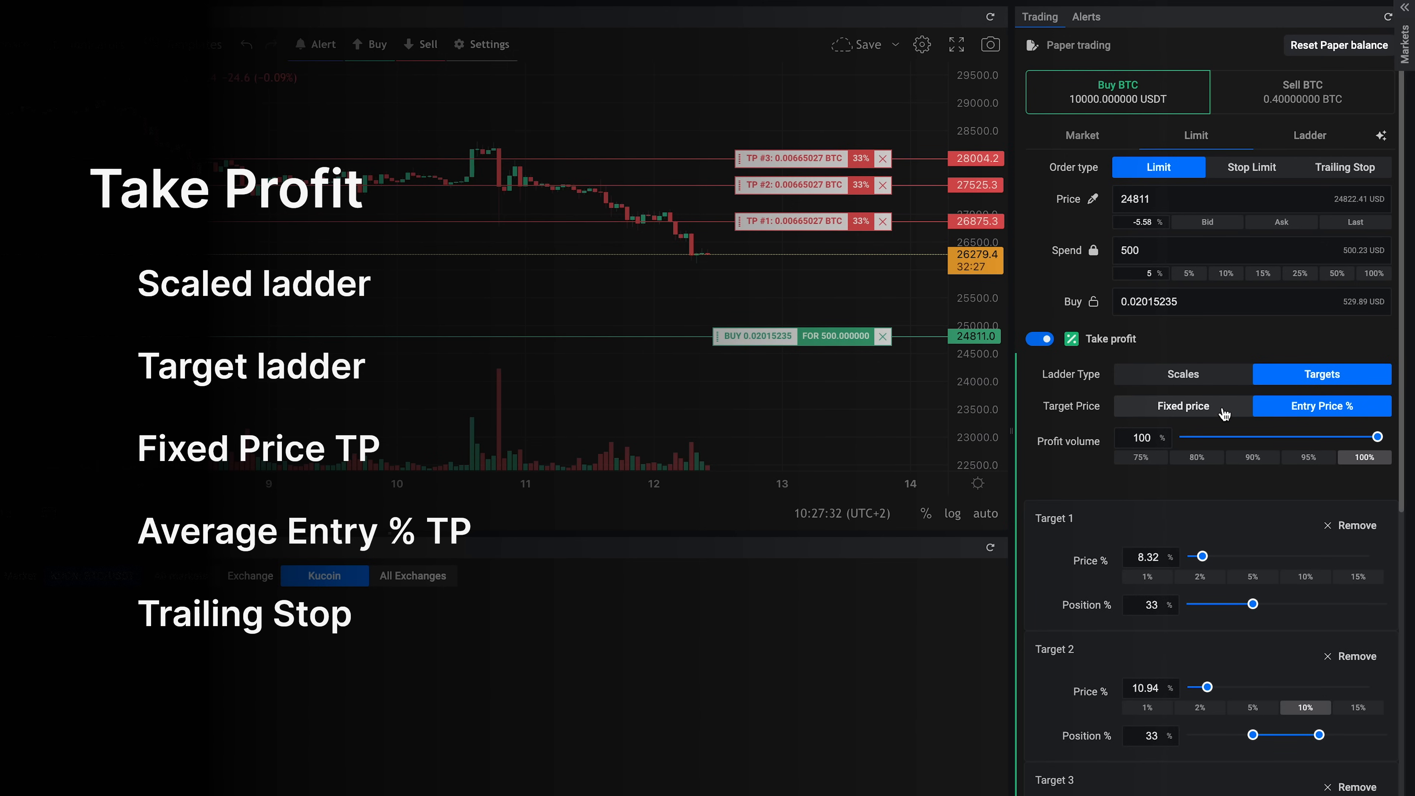
click(1184, 405)
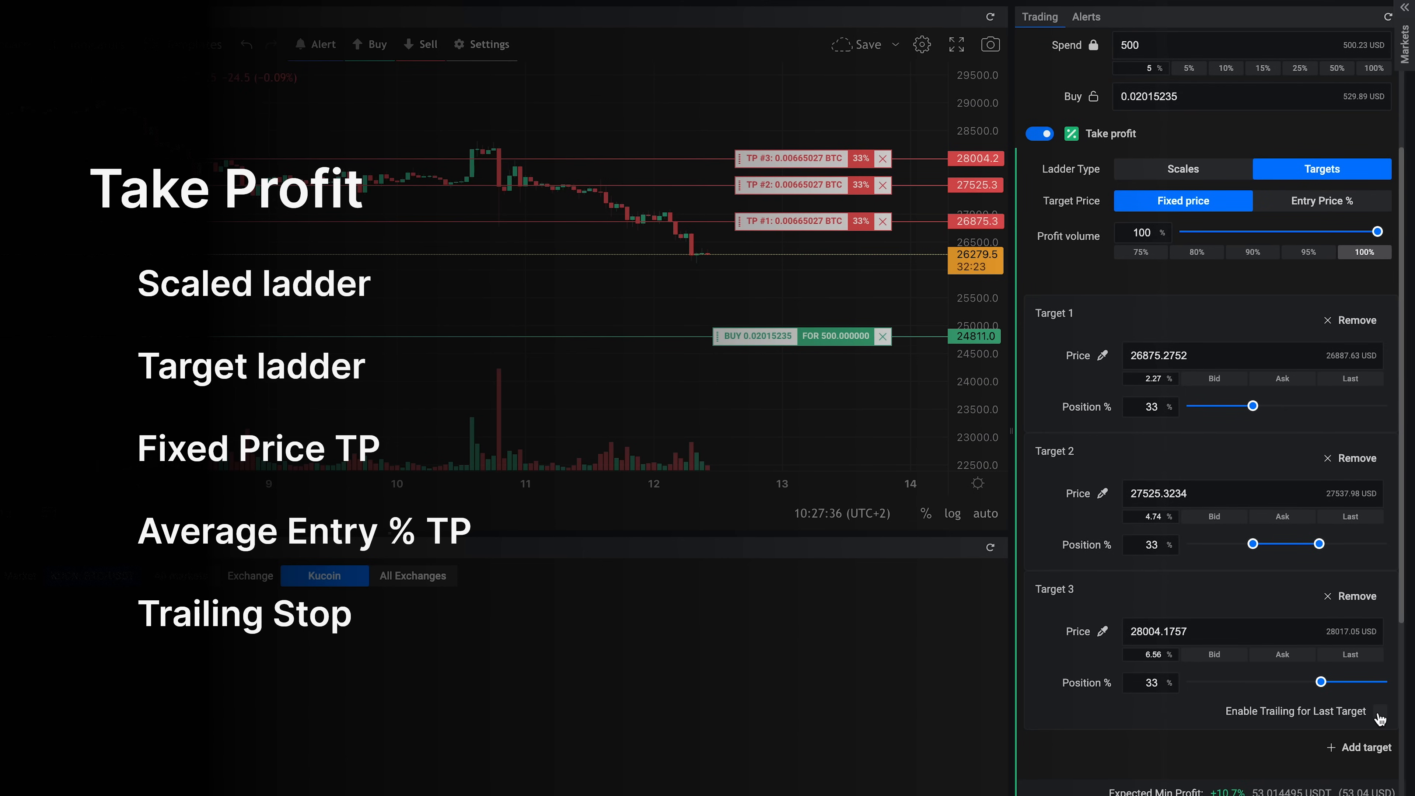
click(1380, 711)
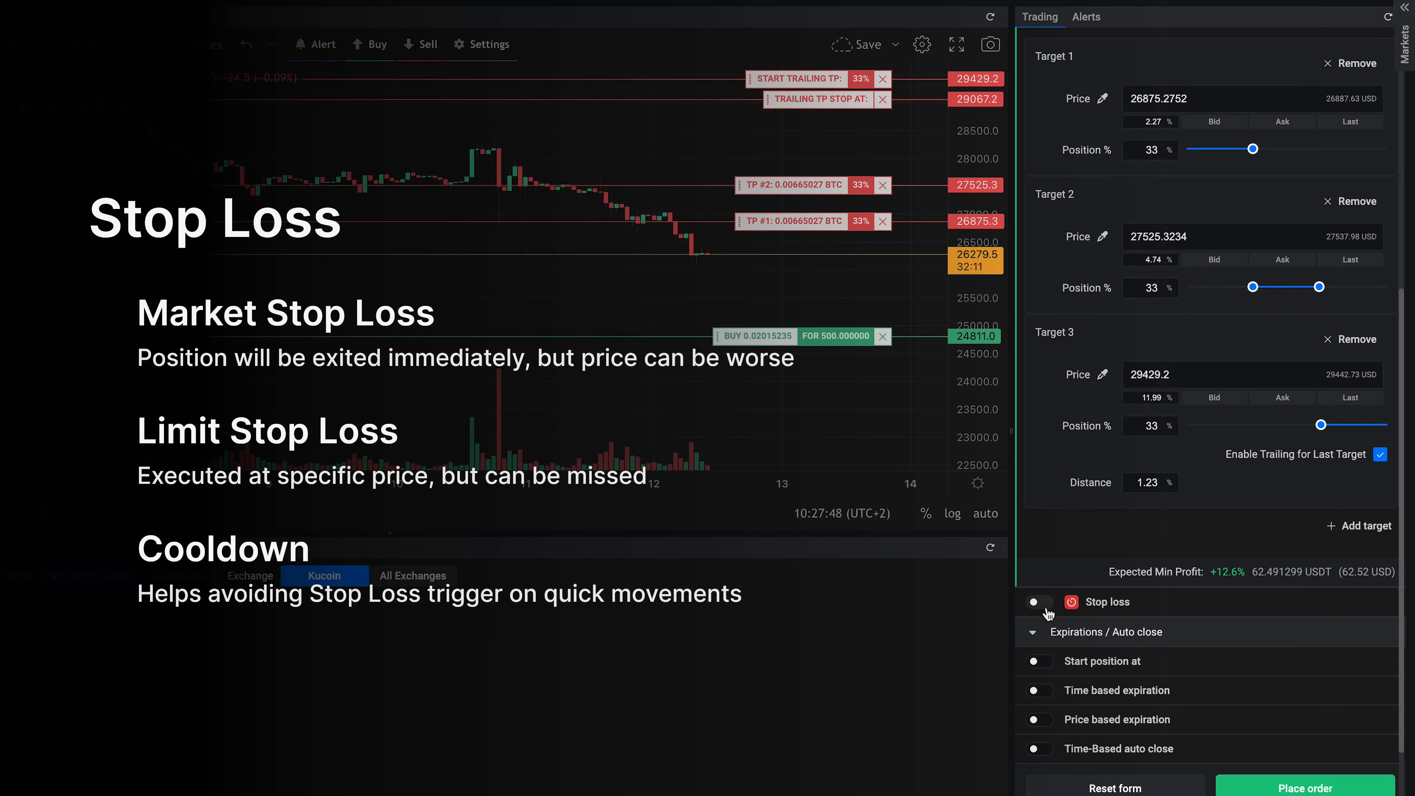
Enable a stop market loss at 24200.4 with a 5-minute cooldown
click(1039, 602)
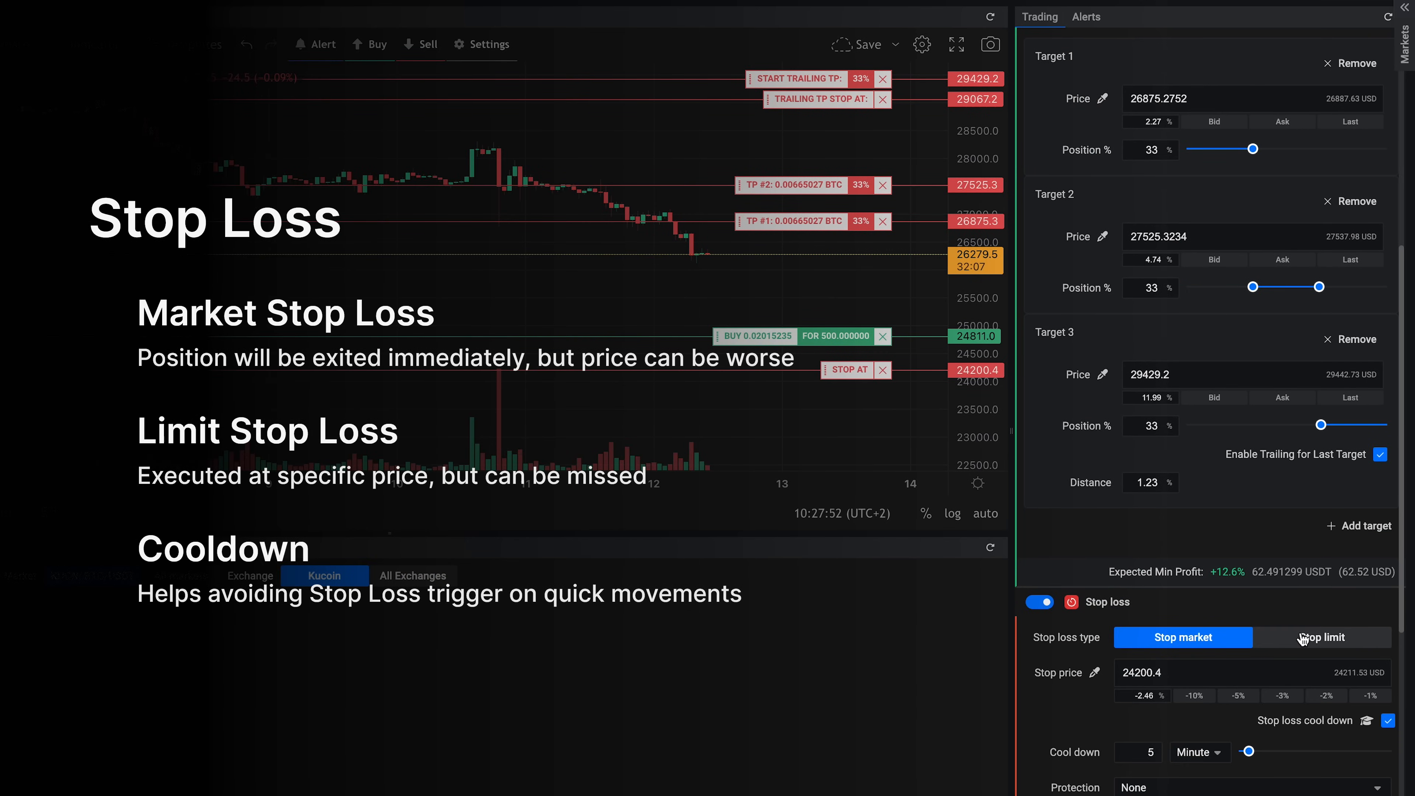
scroll(down, 3)
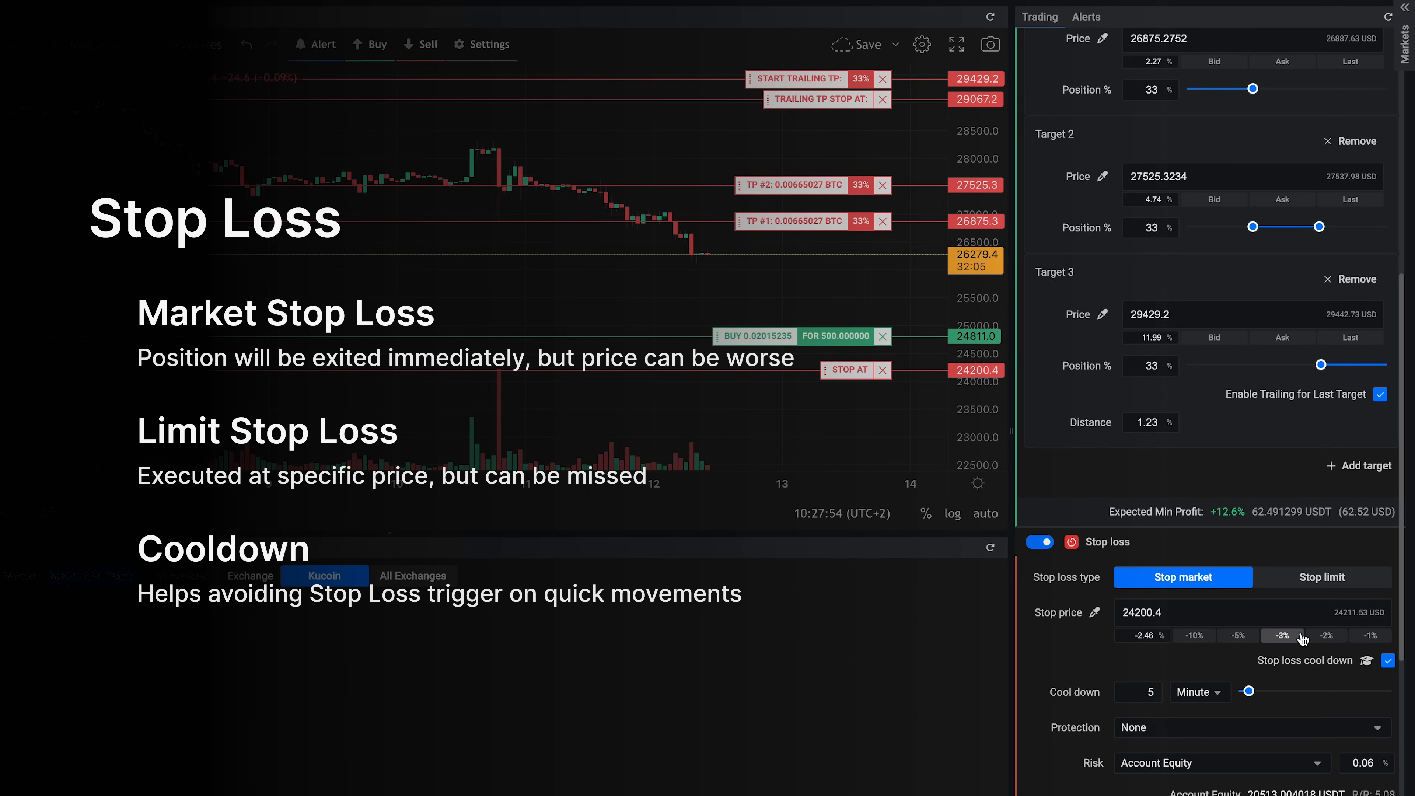
mouse_move(1306, 681)
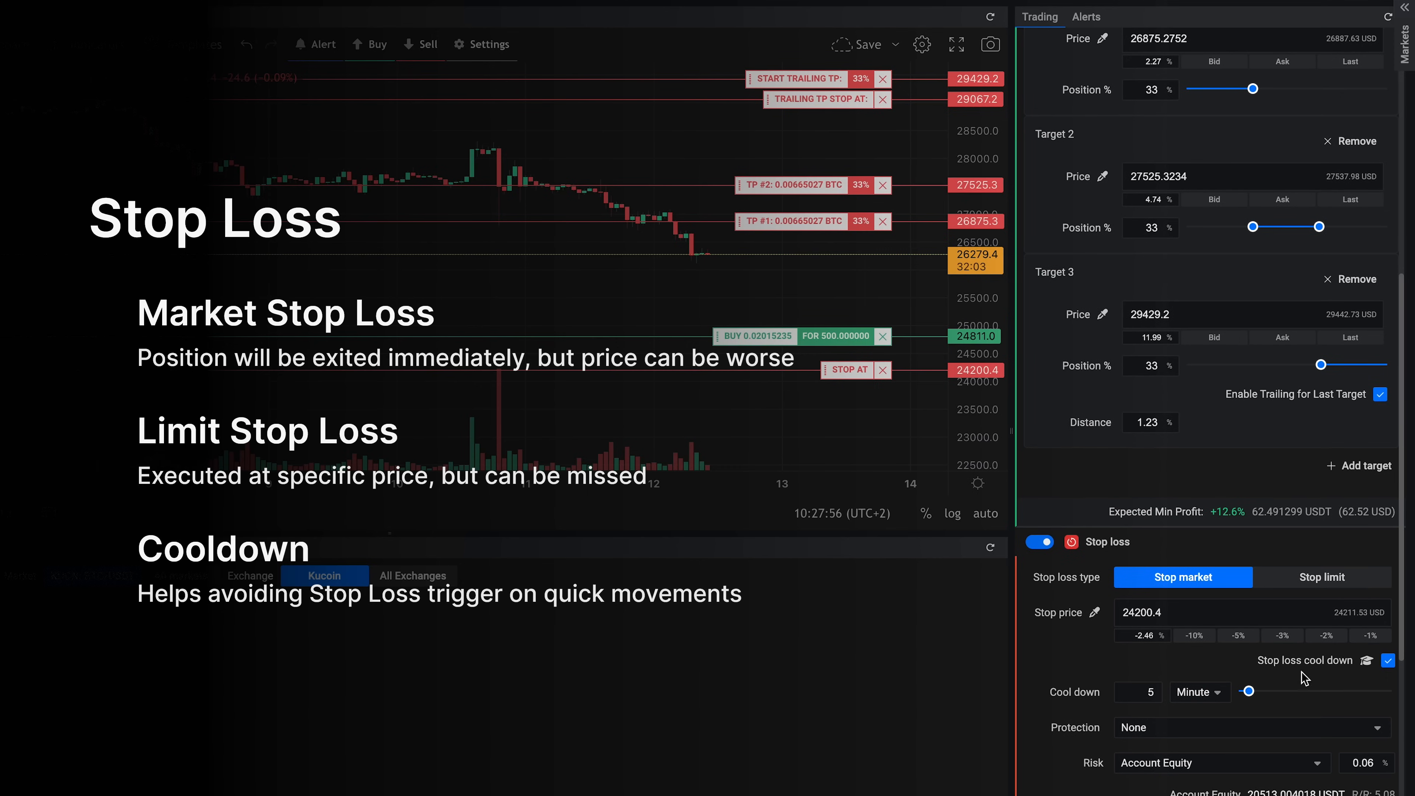
click(1200, 691)
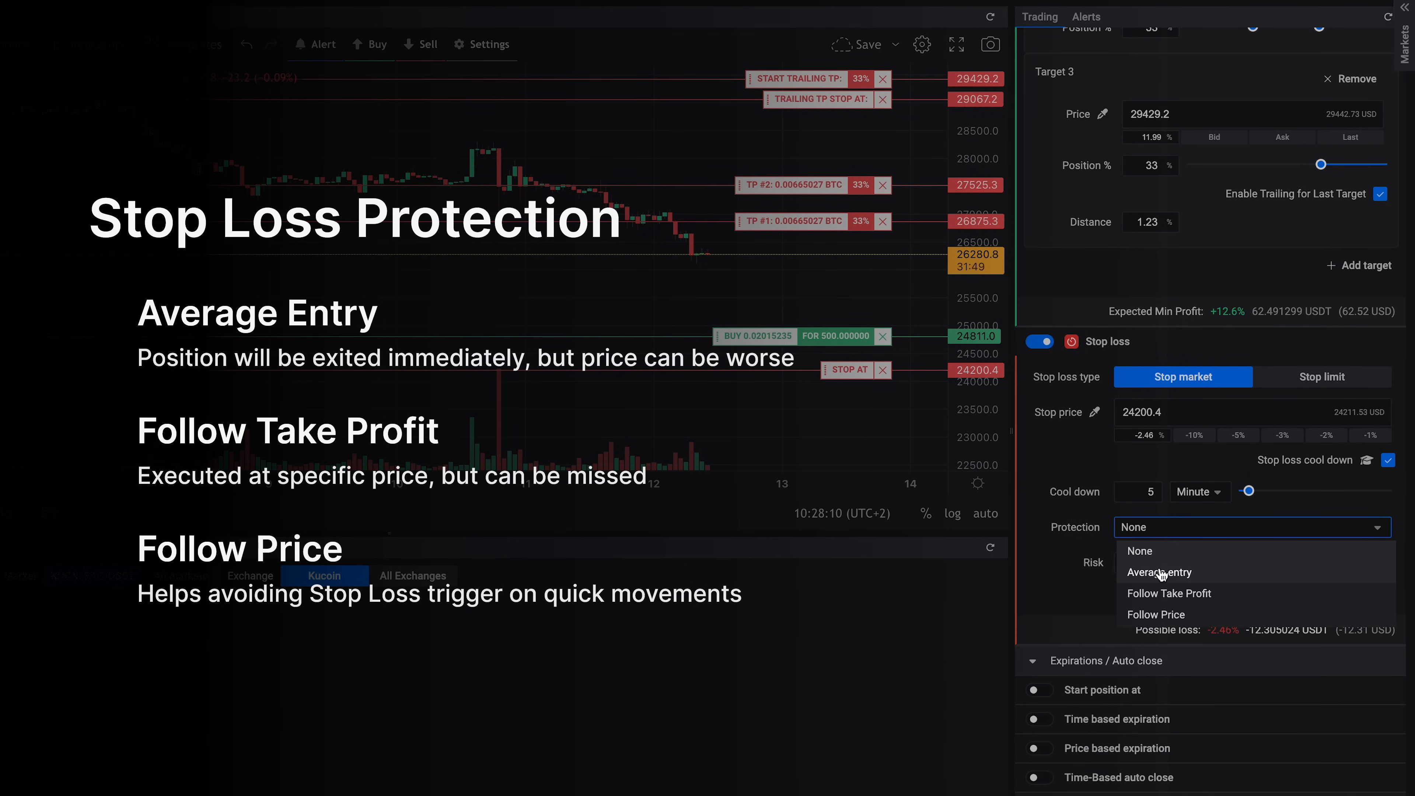
Try Average entry and Follow Take Profit, then set protection to Follow Price with 4.67% trigger and 0.61% distance
click(1159, 572)
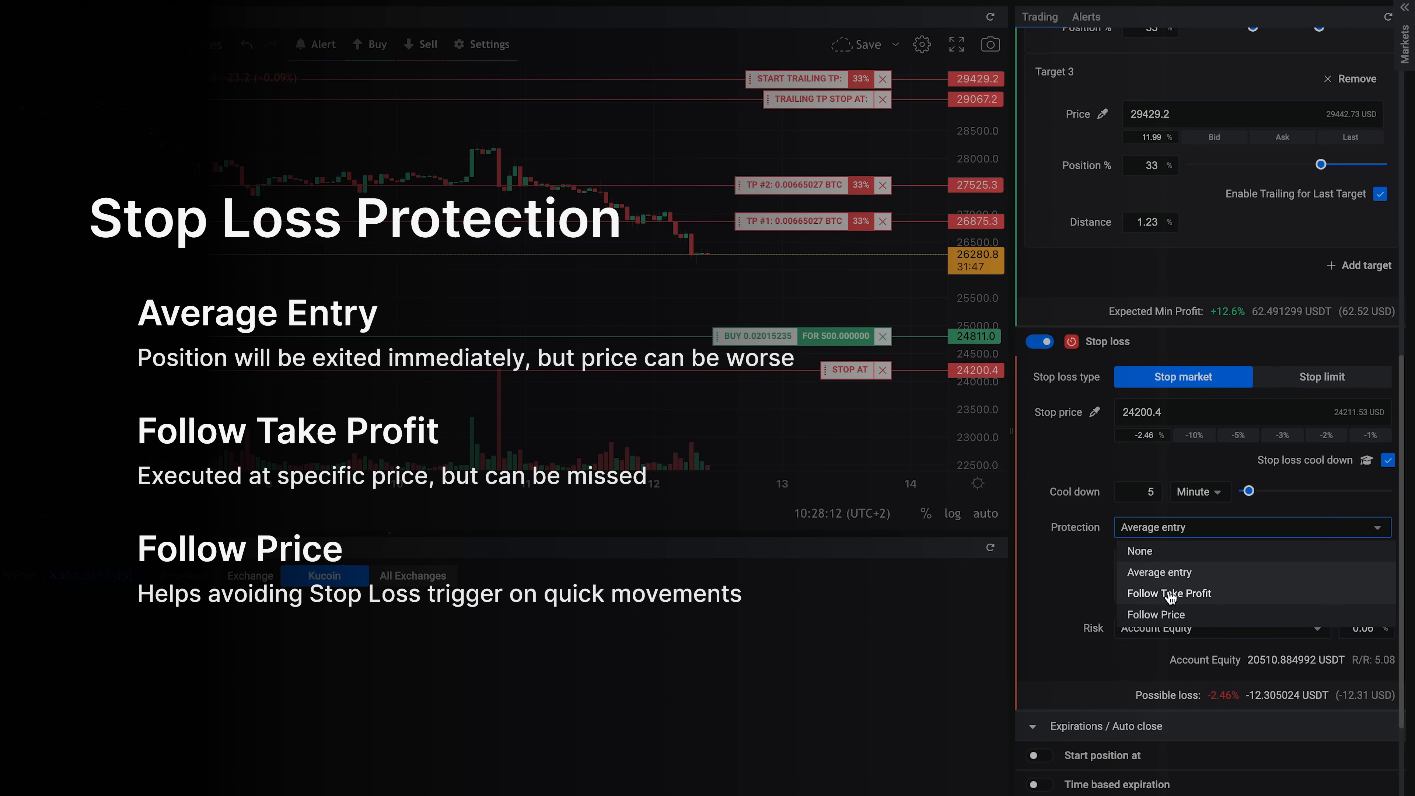
click(1169, 594)
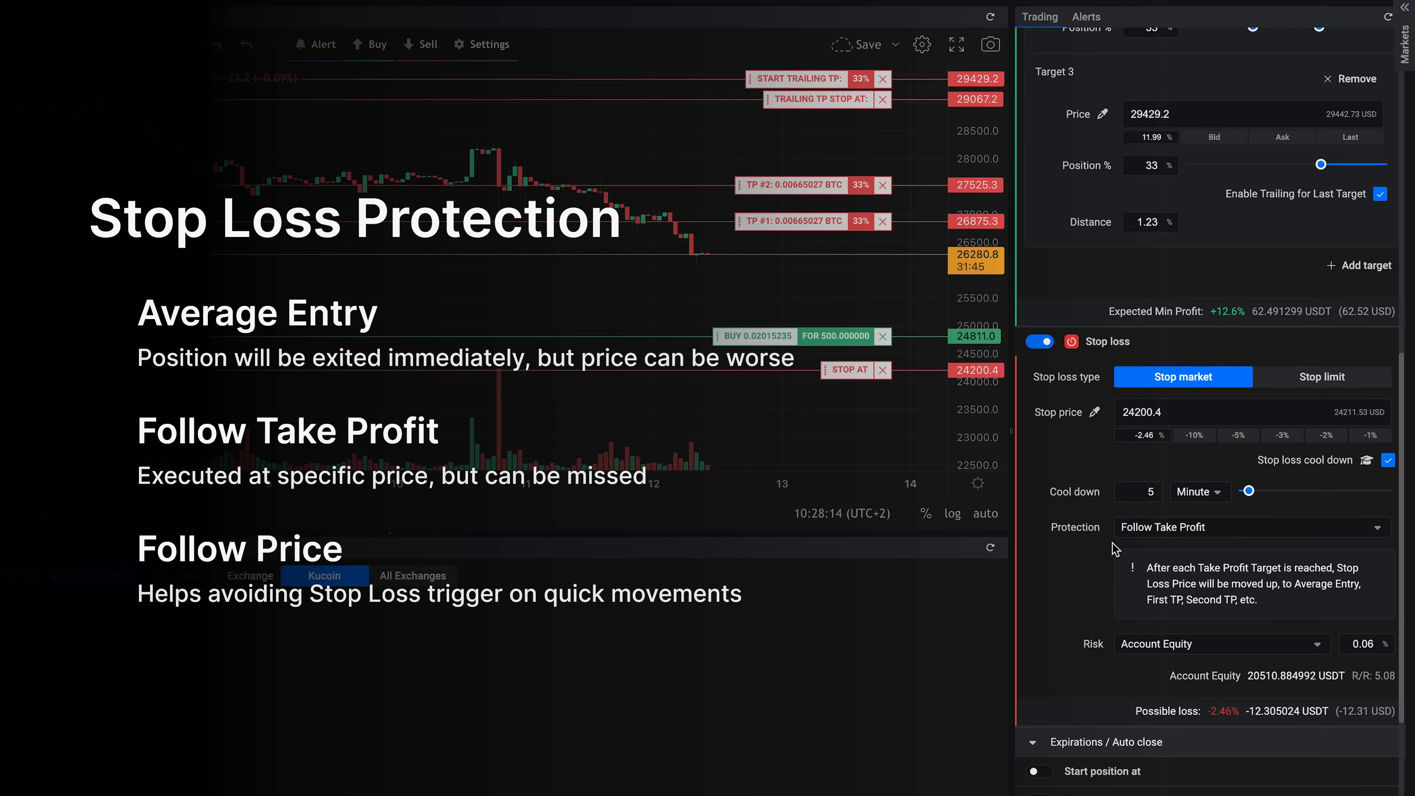
click(1249, 527)
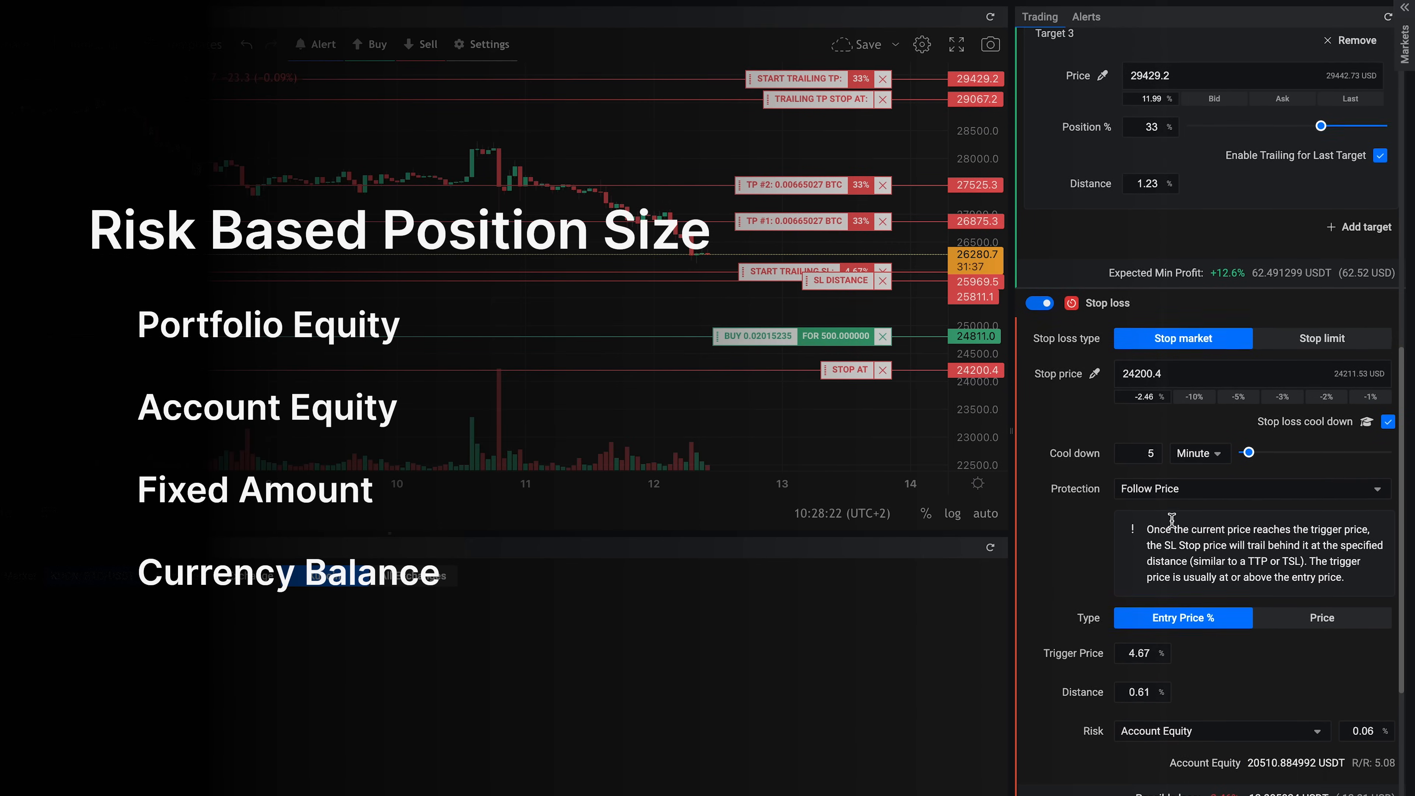
Base the risk on Account Equity and risk 1% of it
scroll(down, 3)
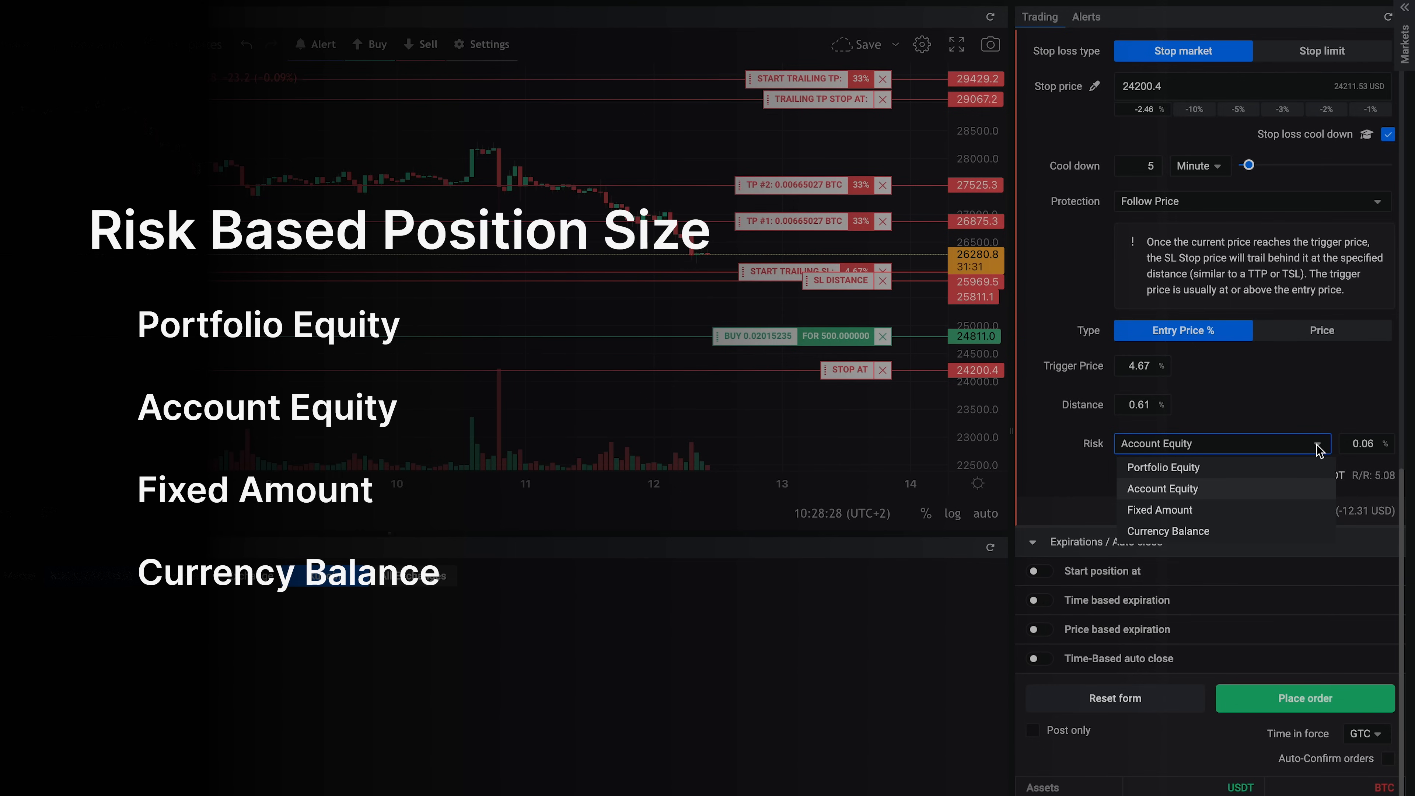
mouse_move(1273, 536)
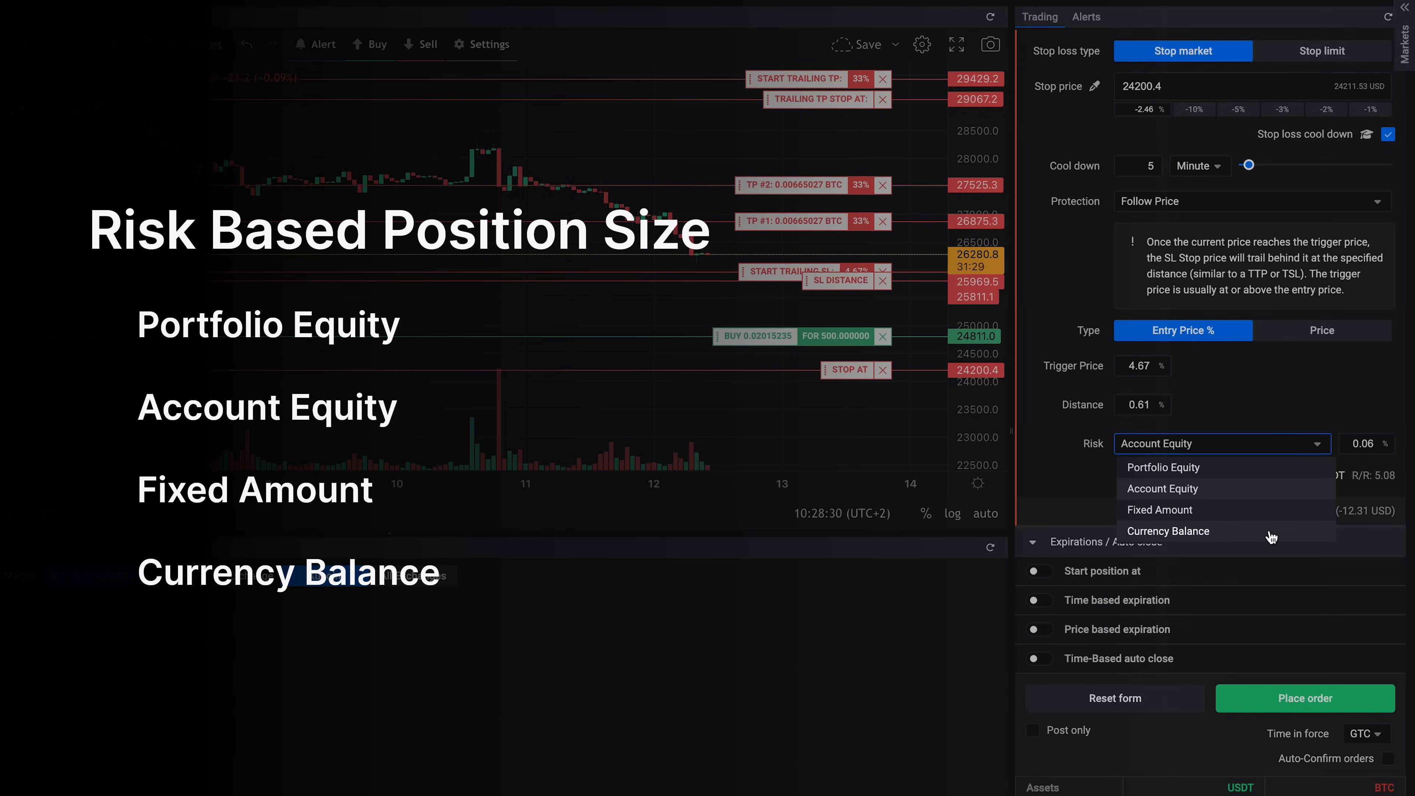
mouse_move(1273, 516)
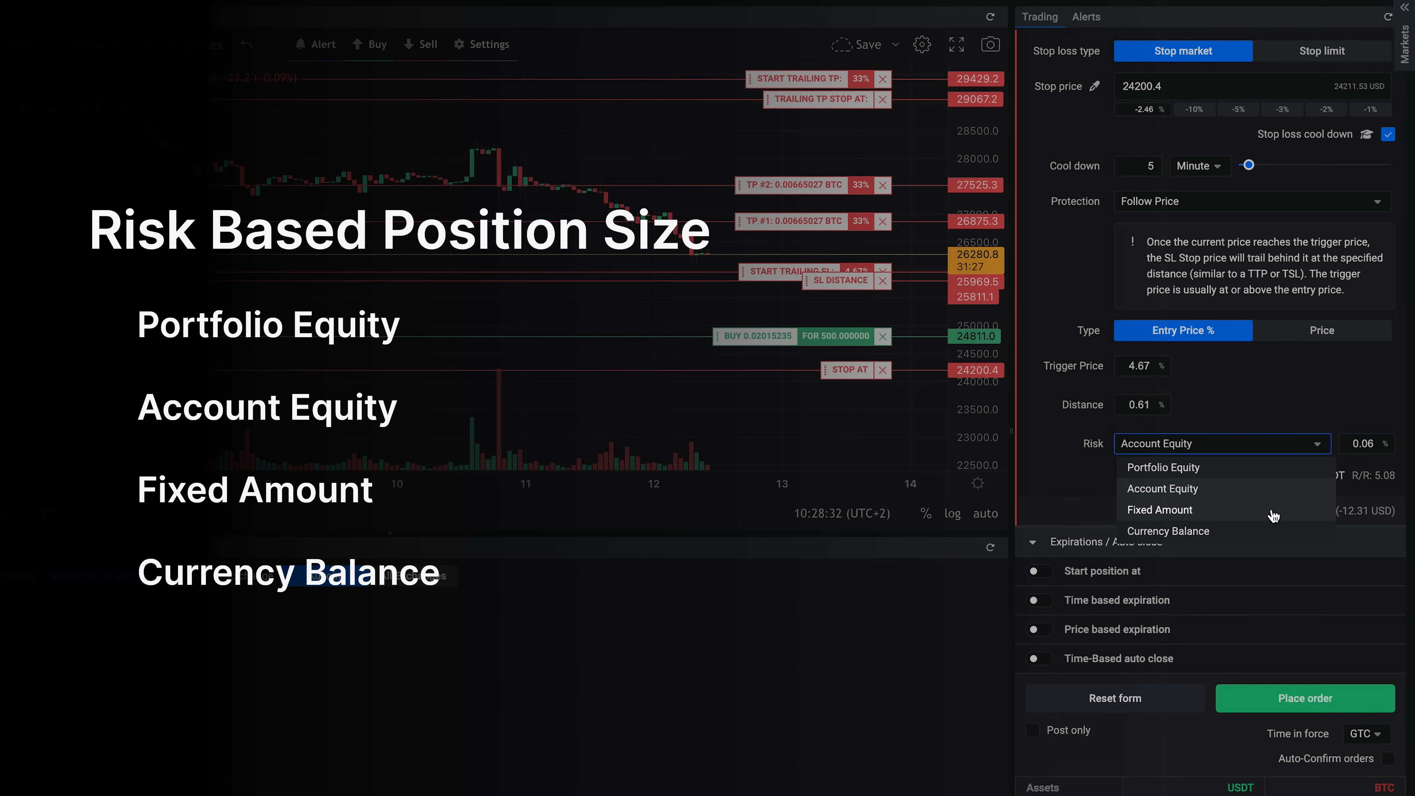
mouse_move(1341, 411)
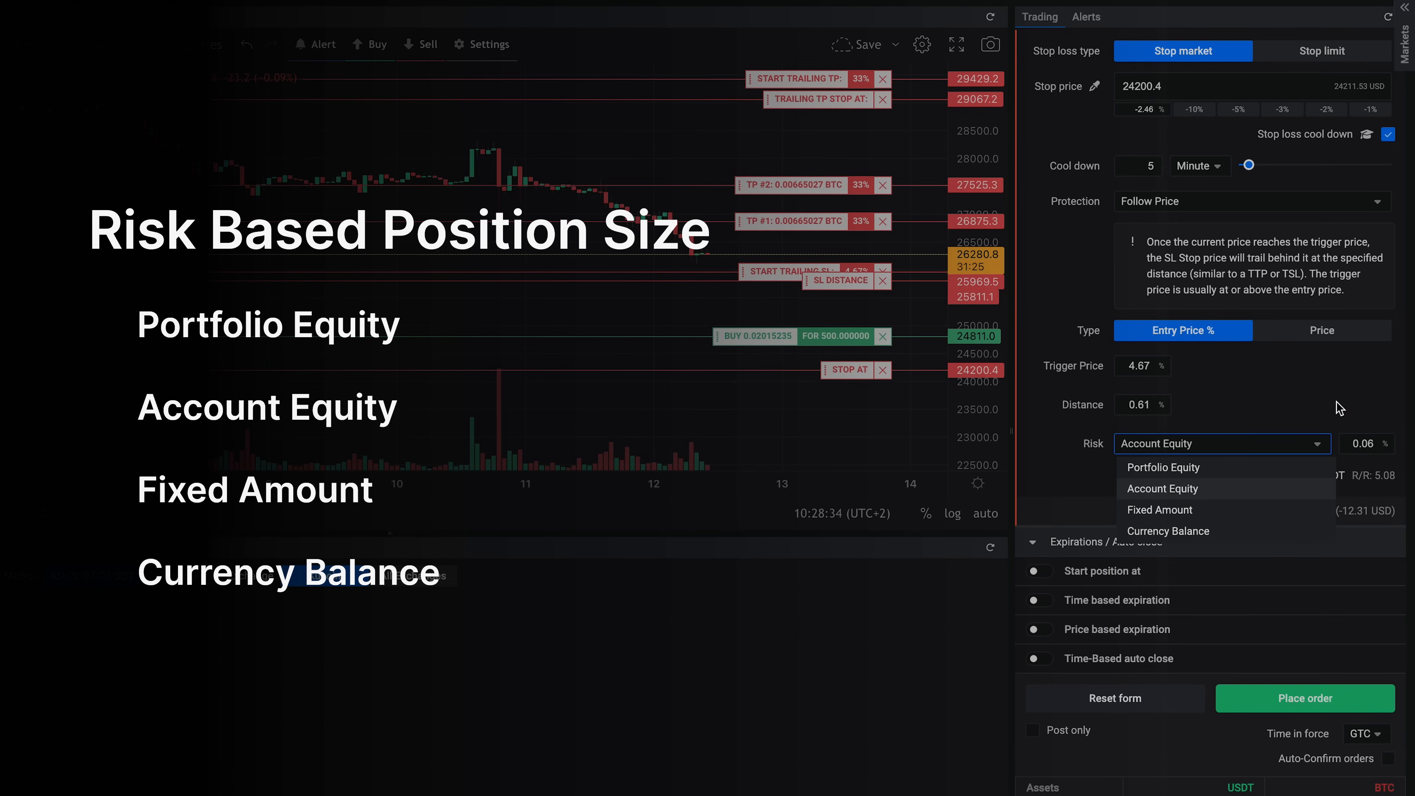
click(1164, 489)
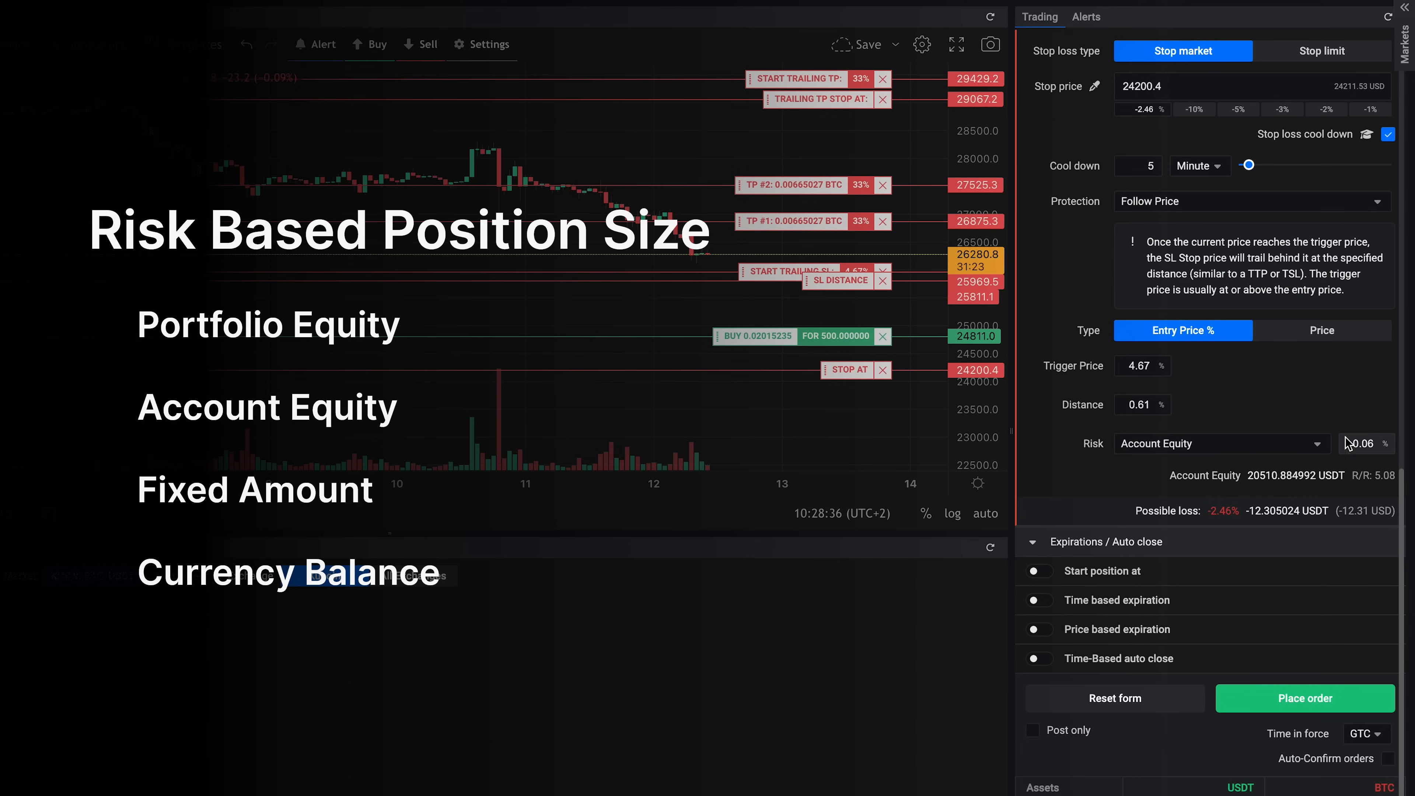
click(1366, 444)
text(1)
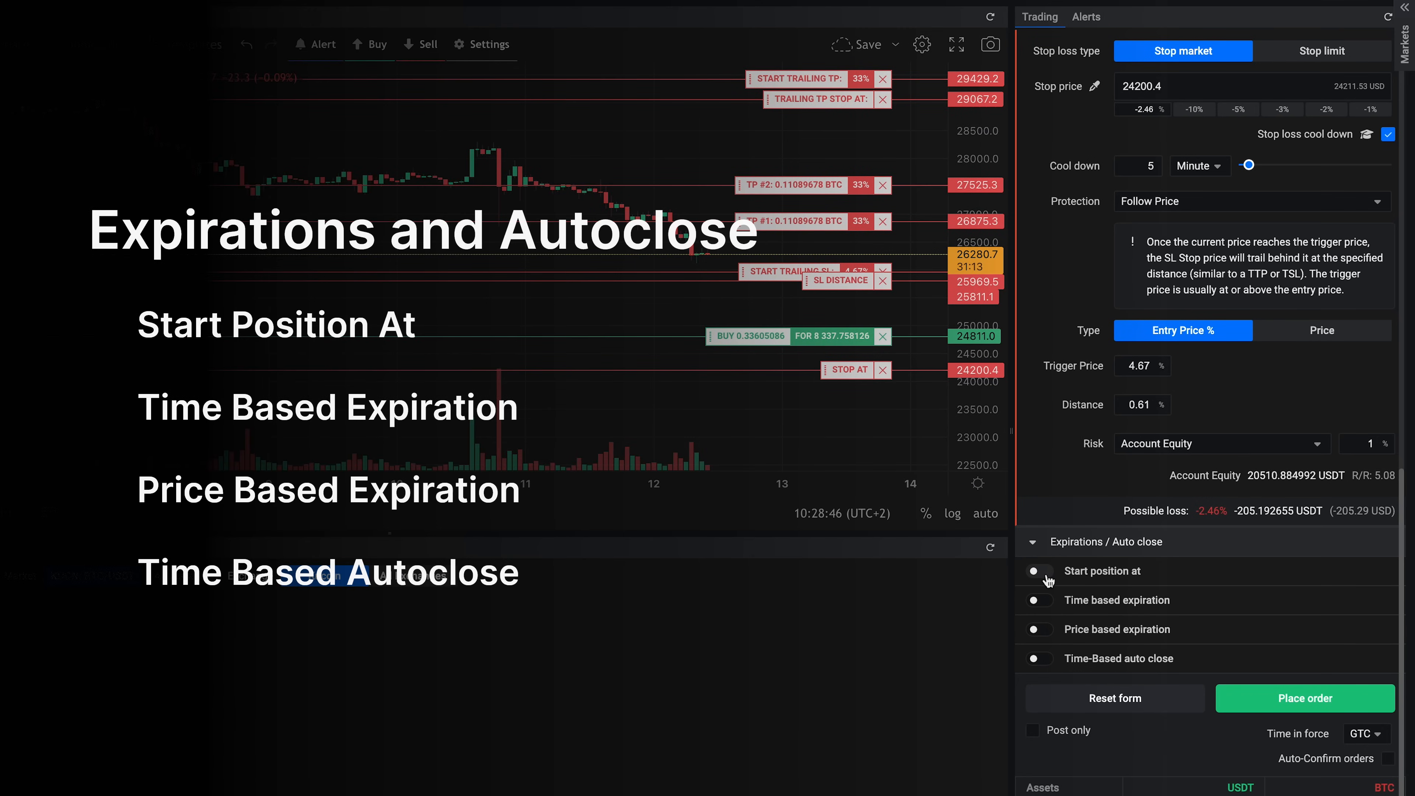
Enable 'Start position at' and drag the start level up to 25255.4
click(1039, 570)
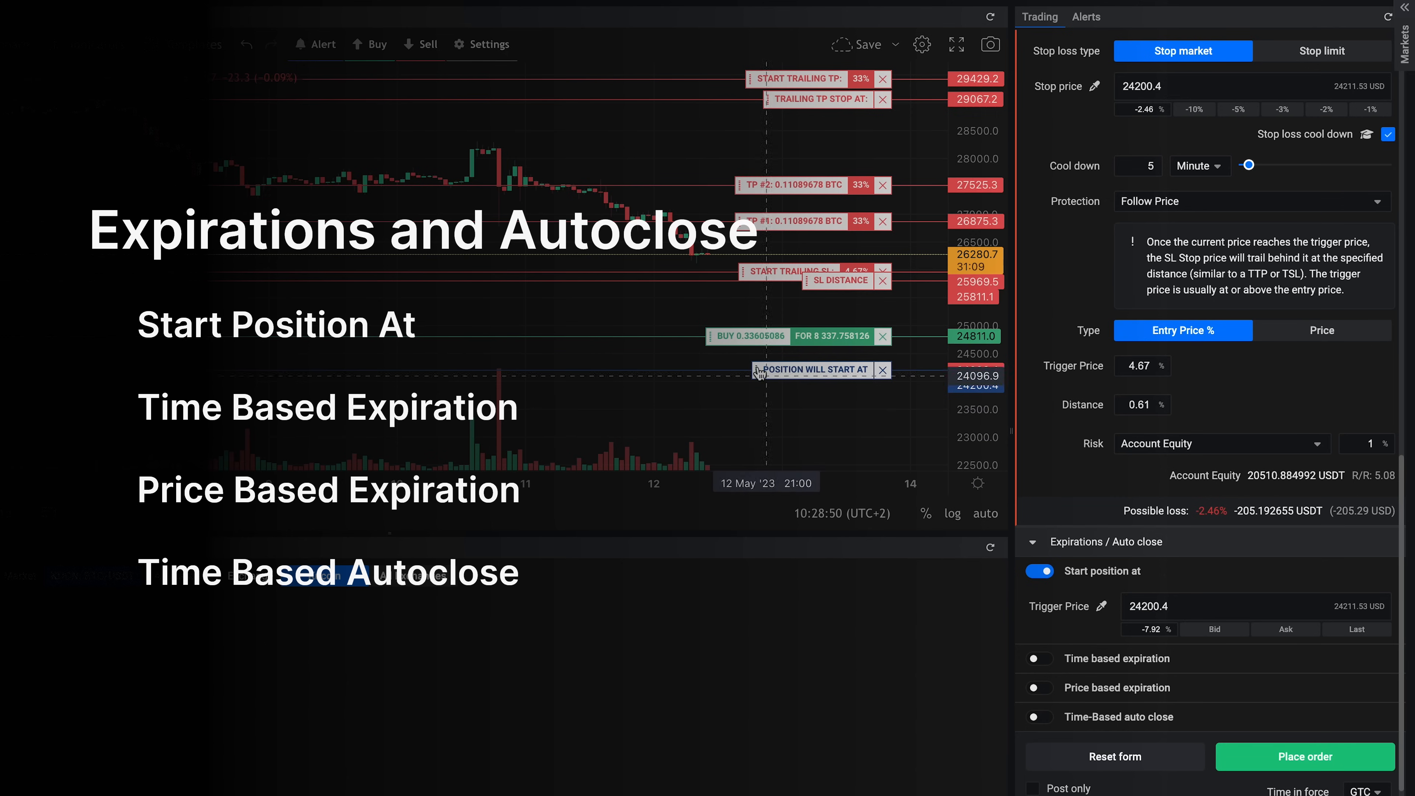
drag(812, 369, 821, 310)
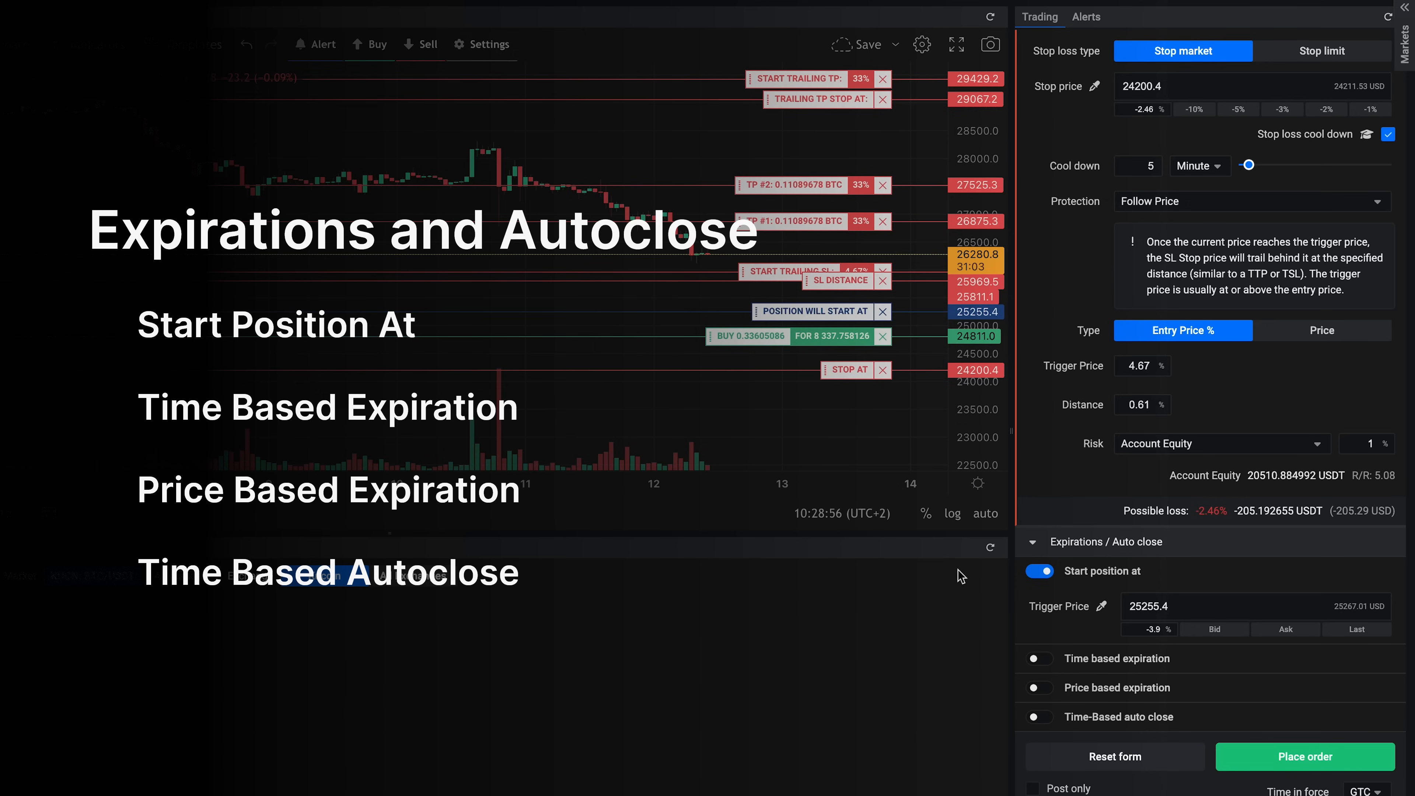
mouse_move(1219, 530)
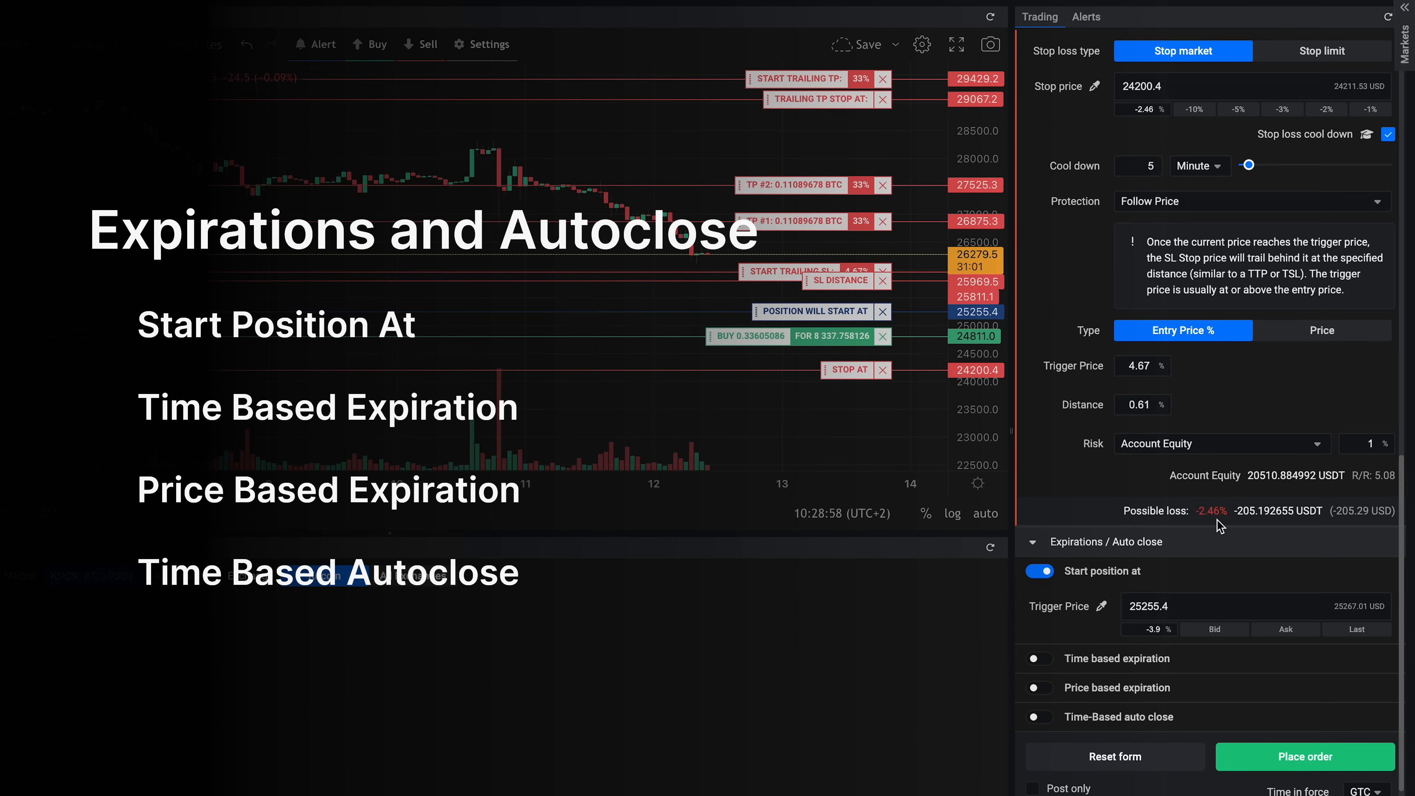
Enable time-based expiration set to expire in 1 Hour
click(1040, 658)
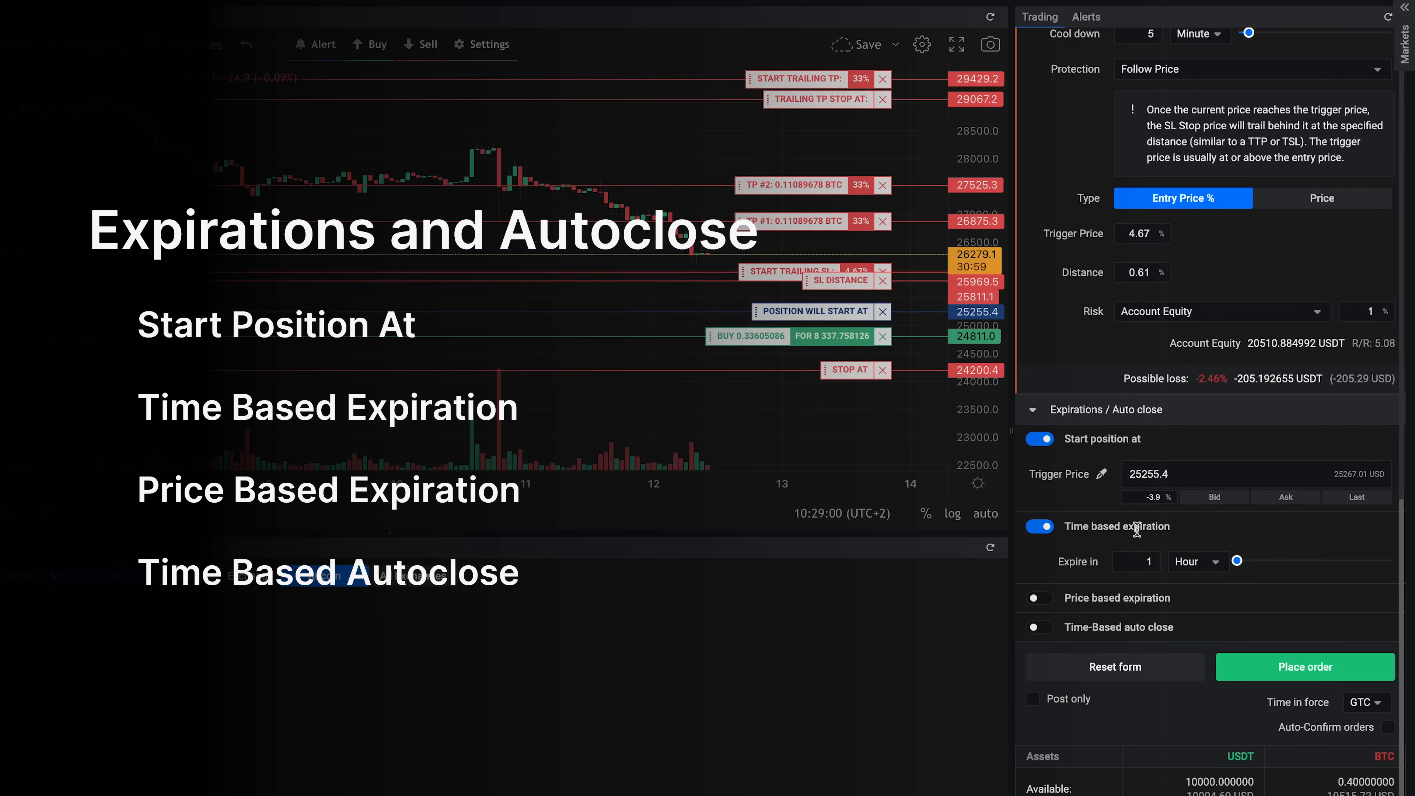
click(1199, 562)
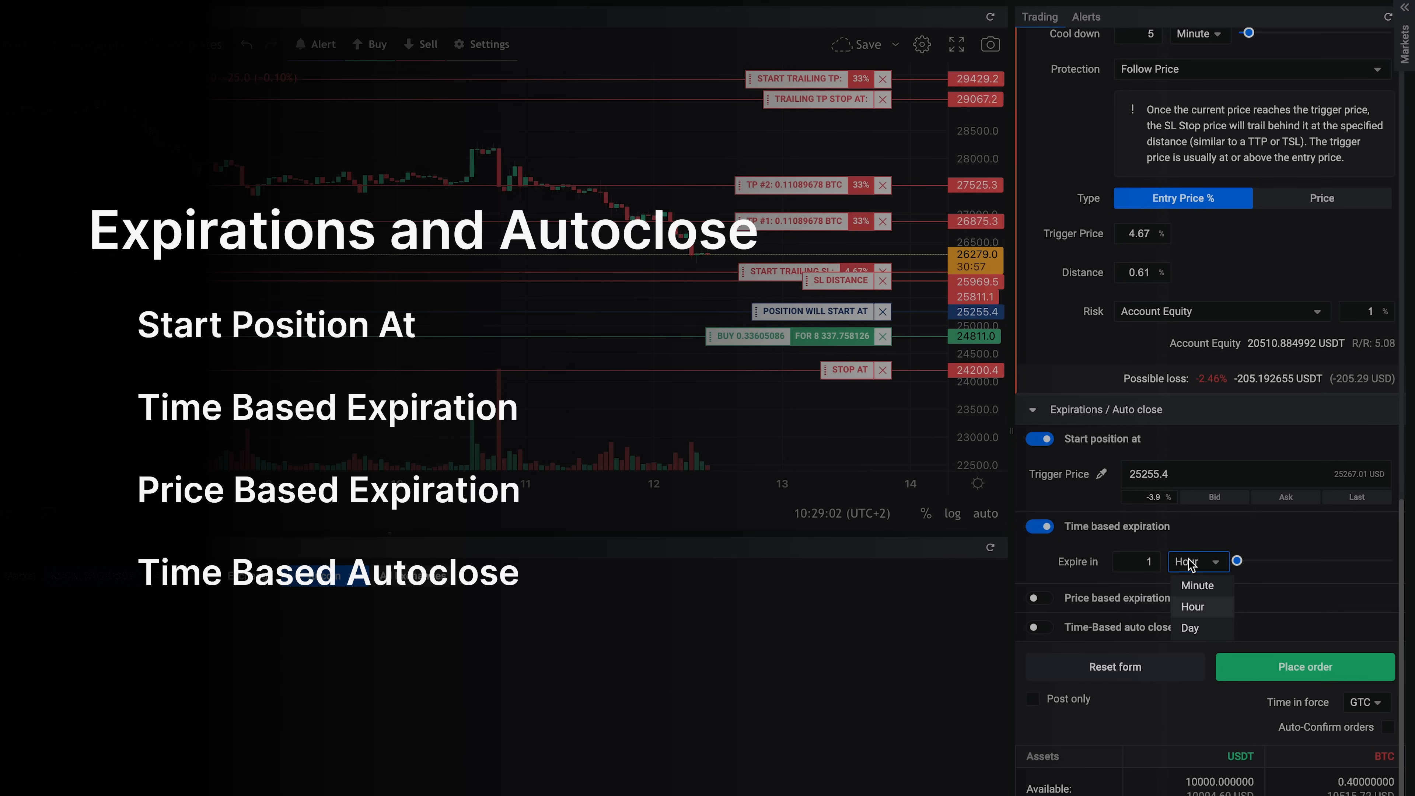
click(1193, 607)
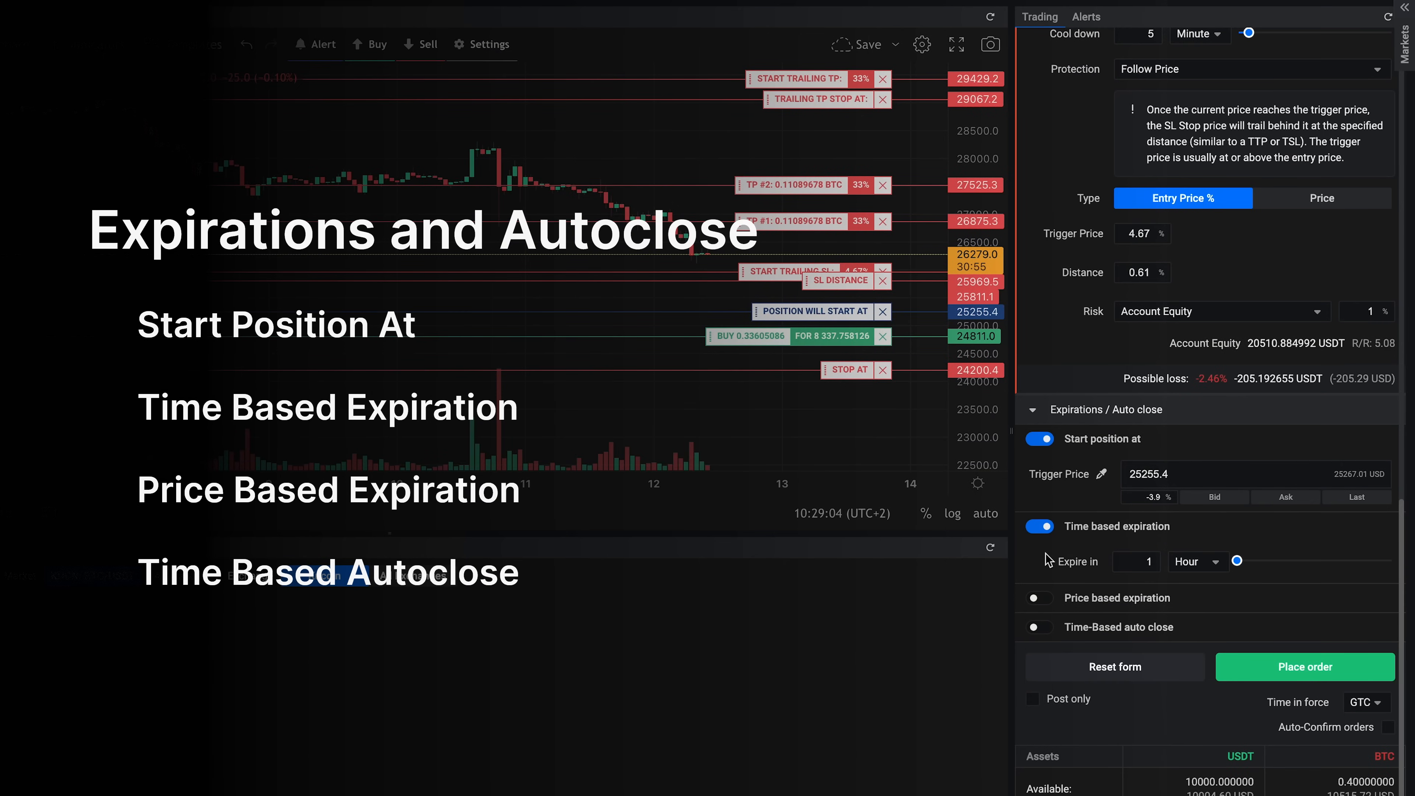
scroll(down, 3)
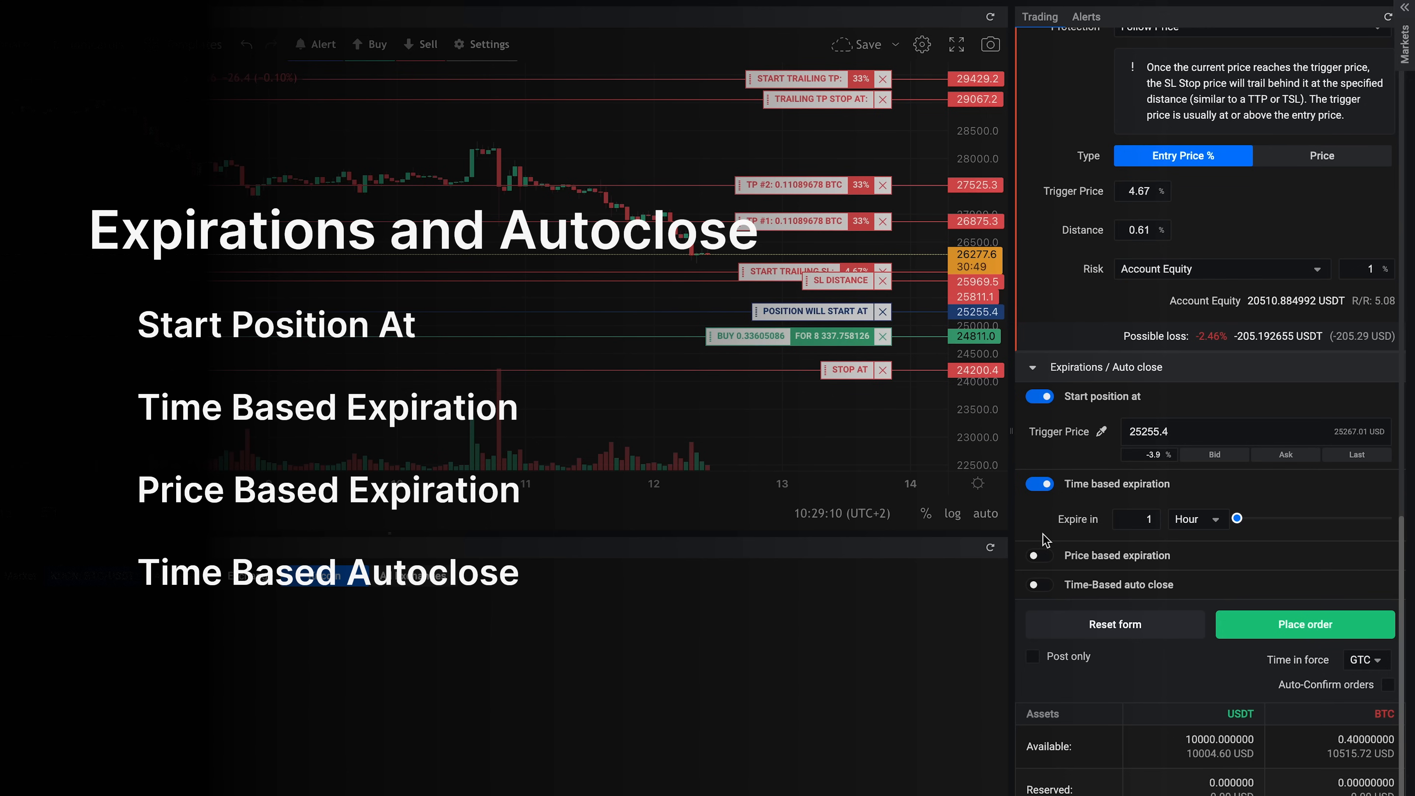
mouse_move(1042, 560)
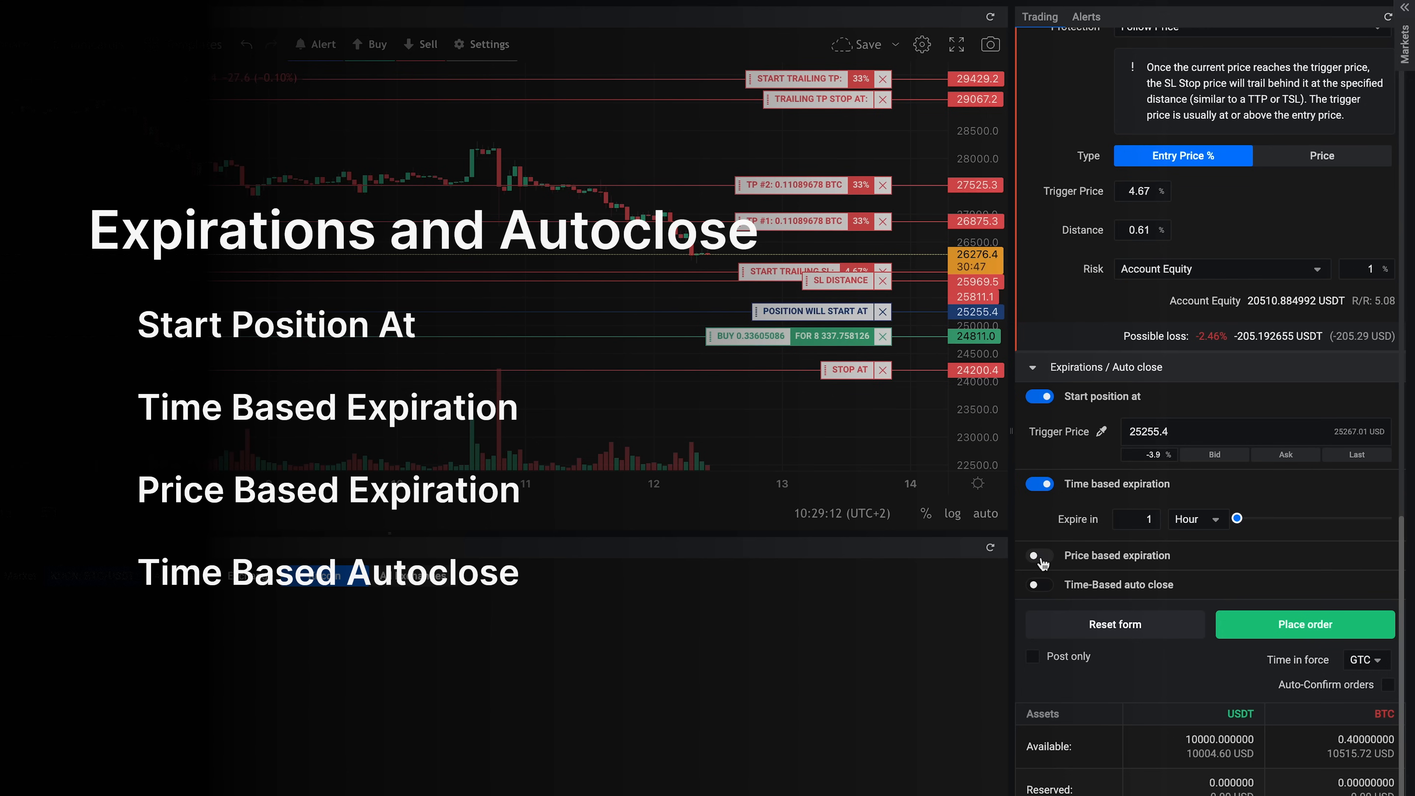
Enable price-based expiration at 26445.6 and time-based auto close in 1 Hour
click(1040, 556)
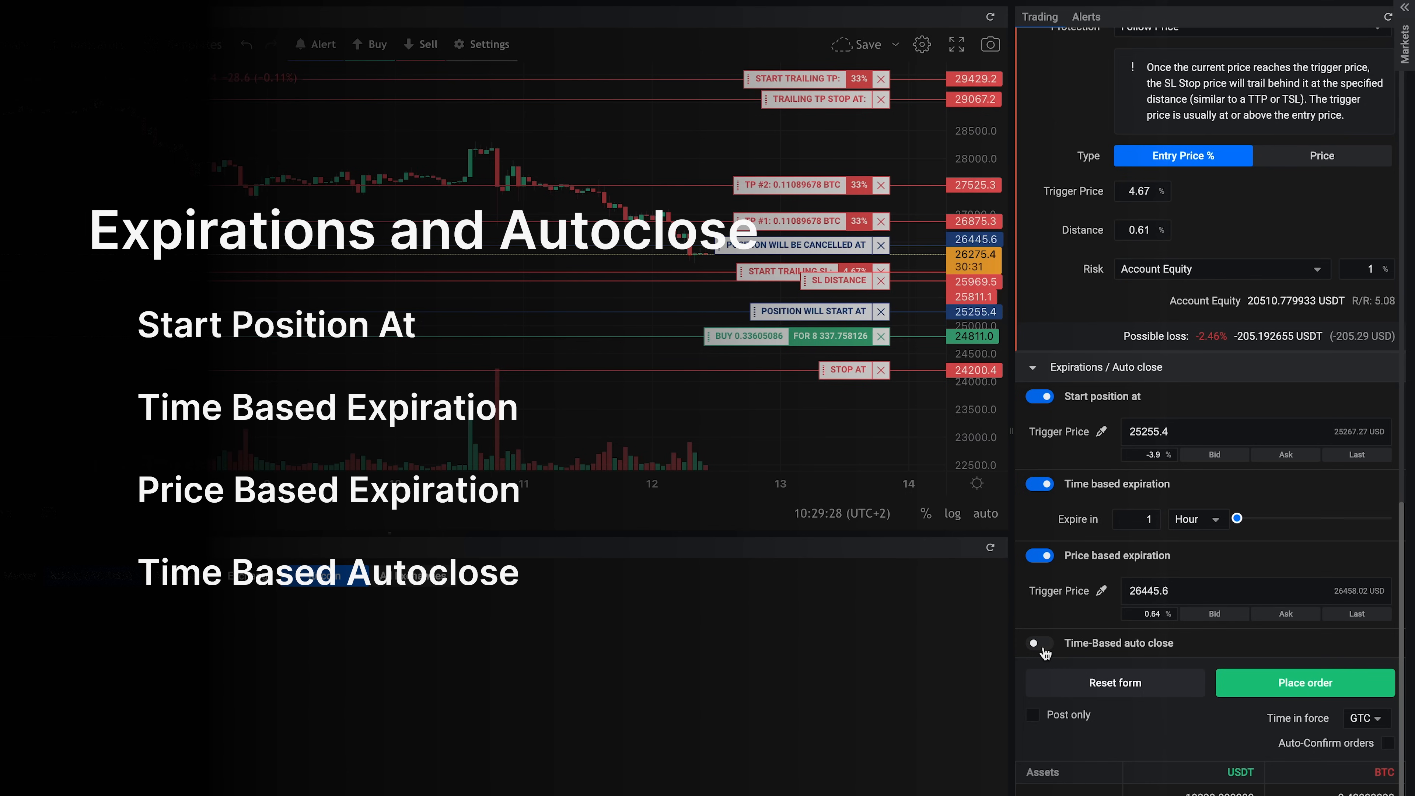
click(1040, 642)
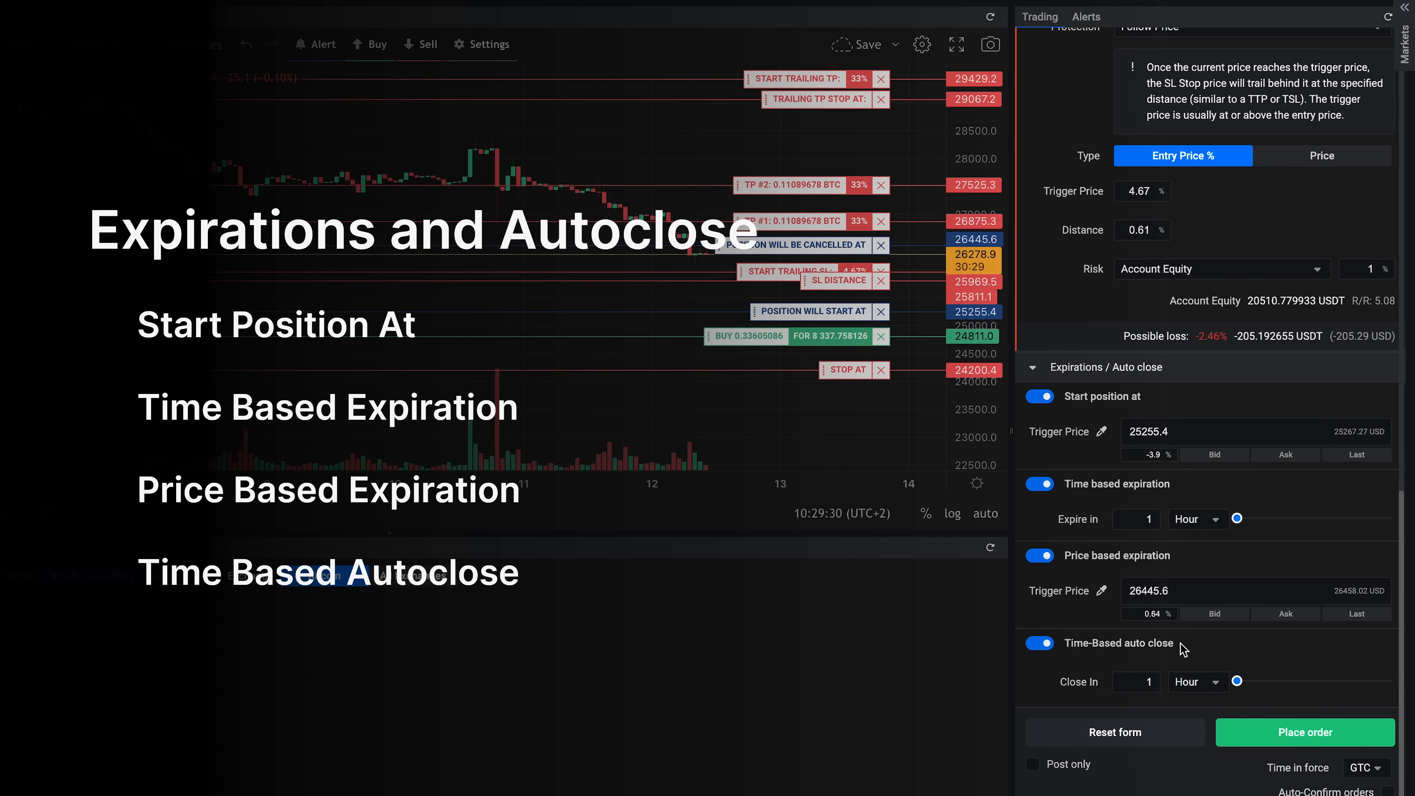
click(1199, 682)
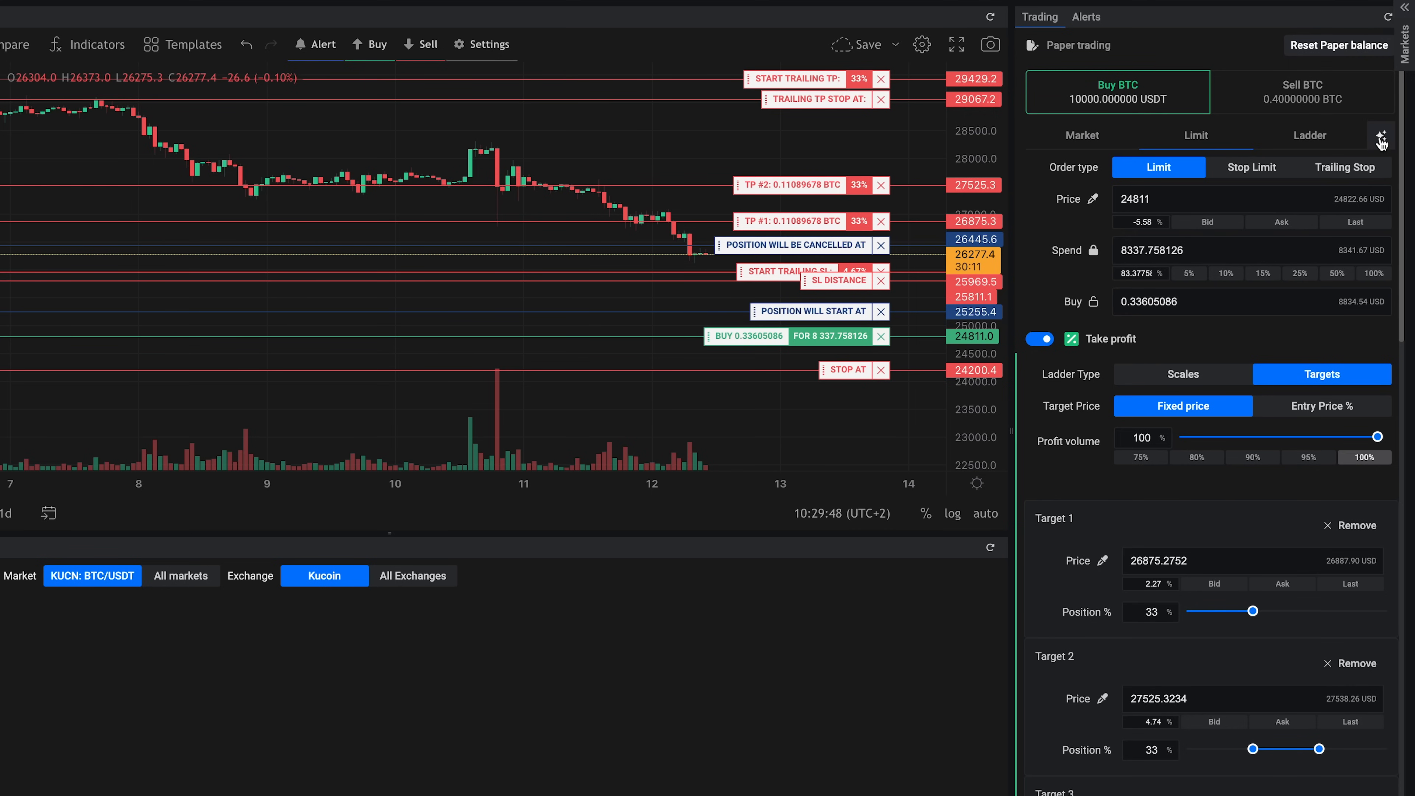
click(1383, 137)
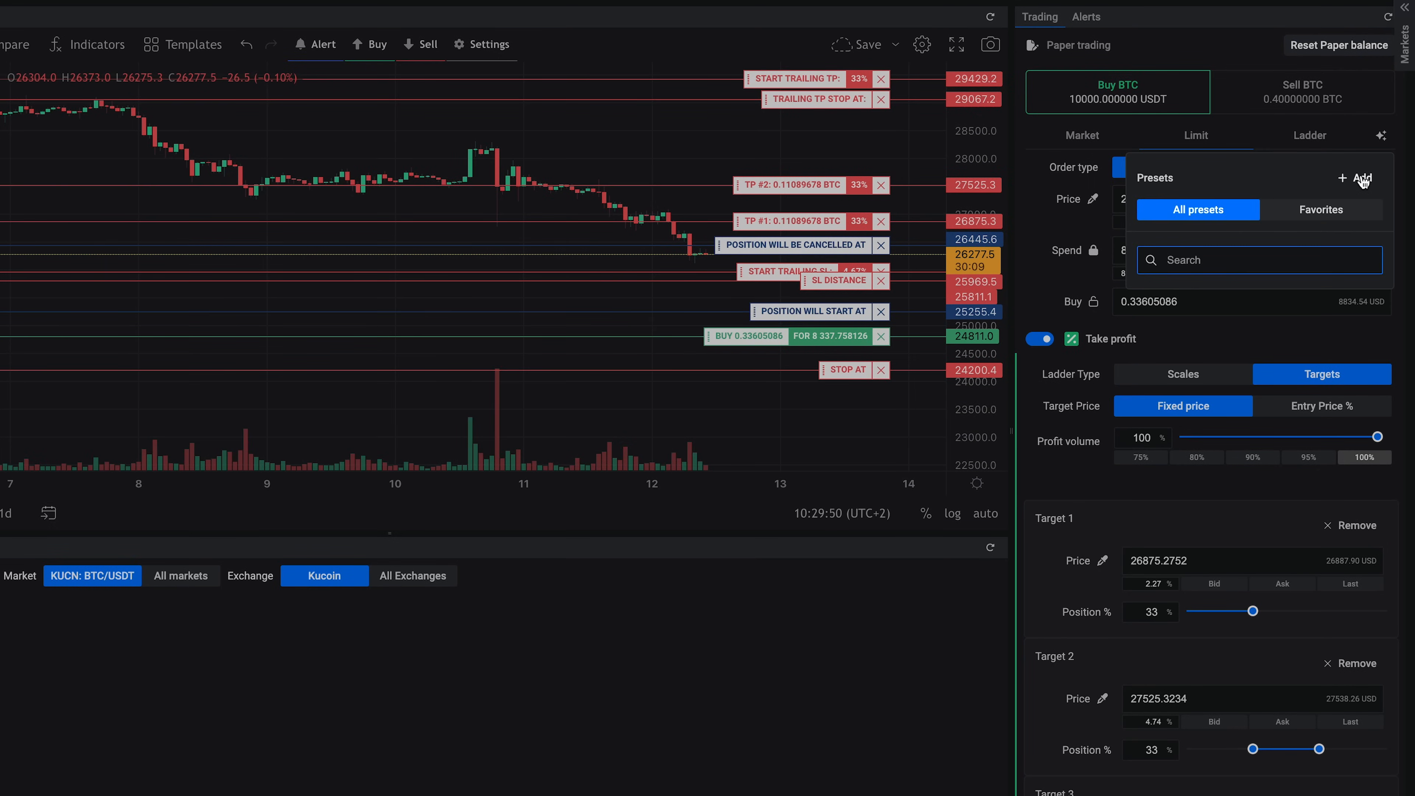
click(1360, 179)
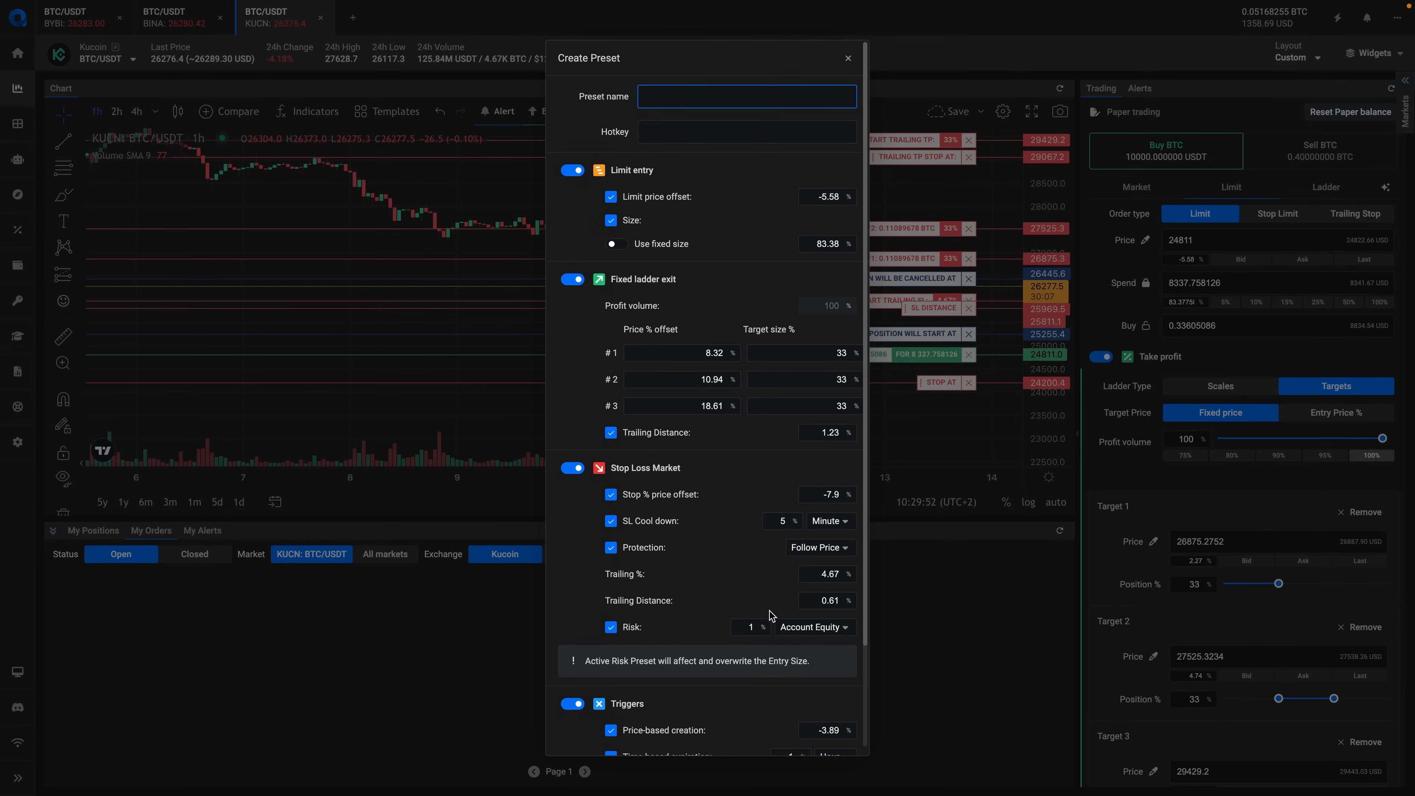
scroll(down, 3)
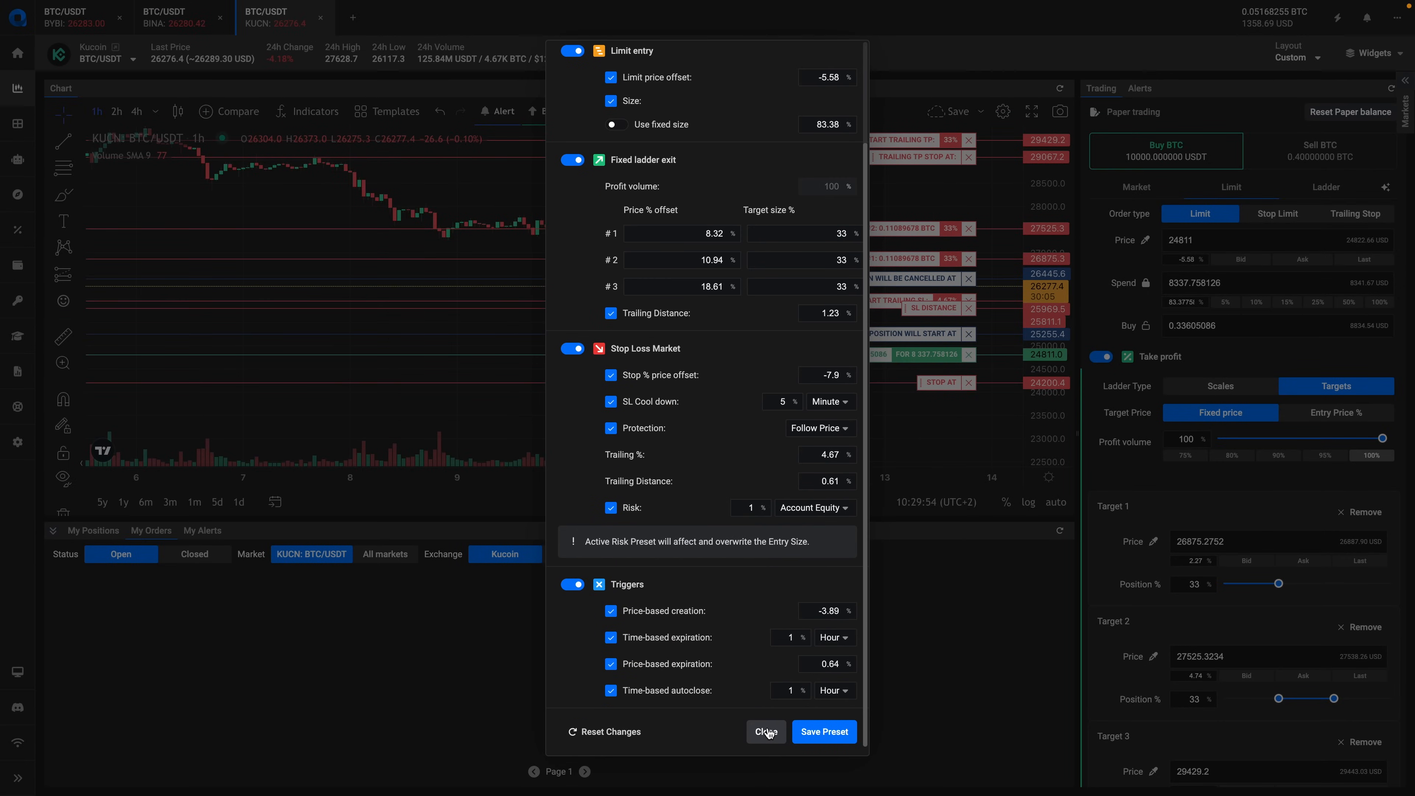
click(767, 732)
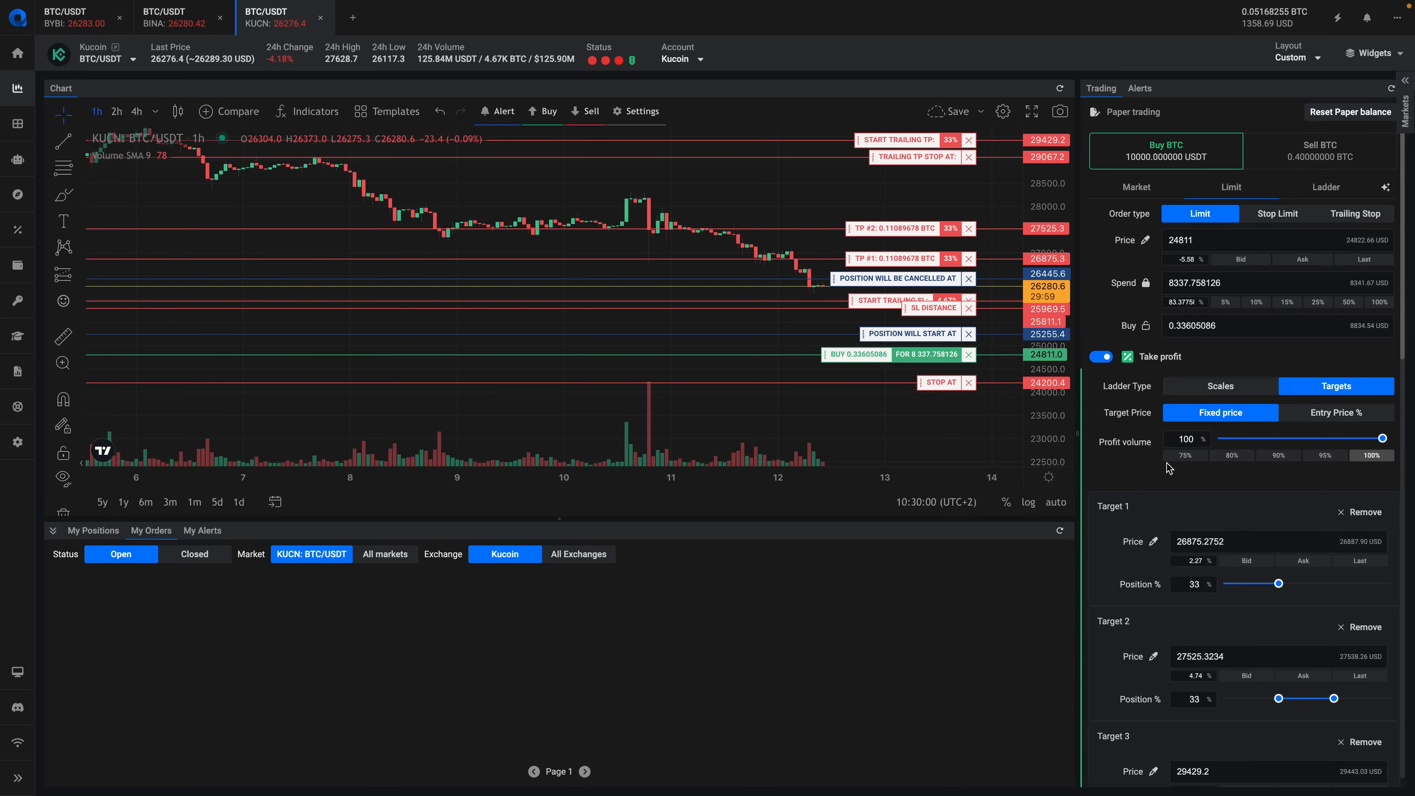
mouse_move(1163, 463)
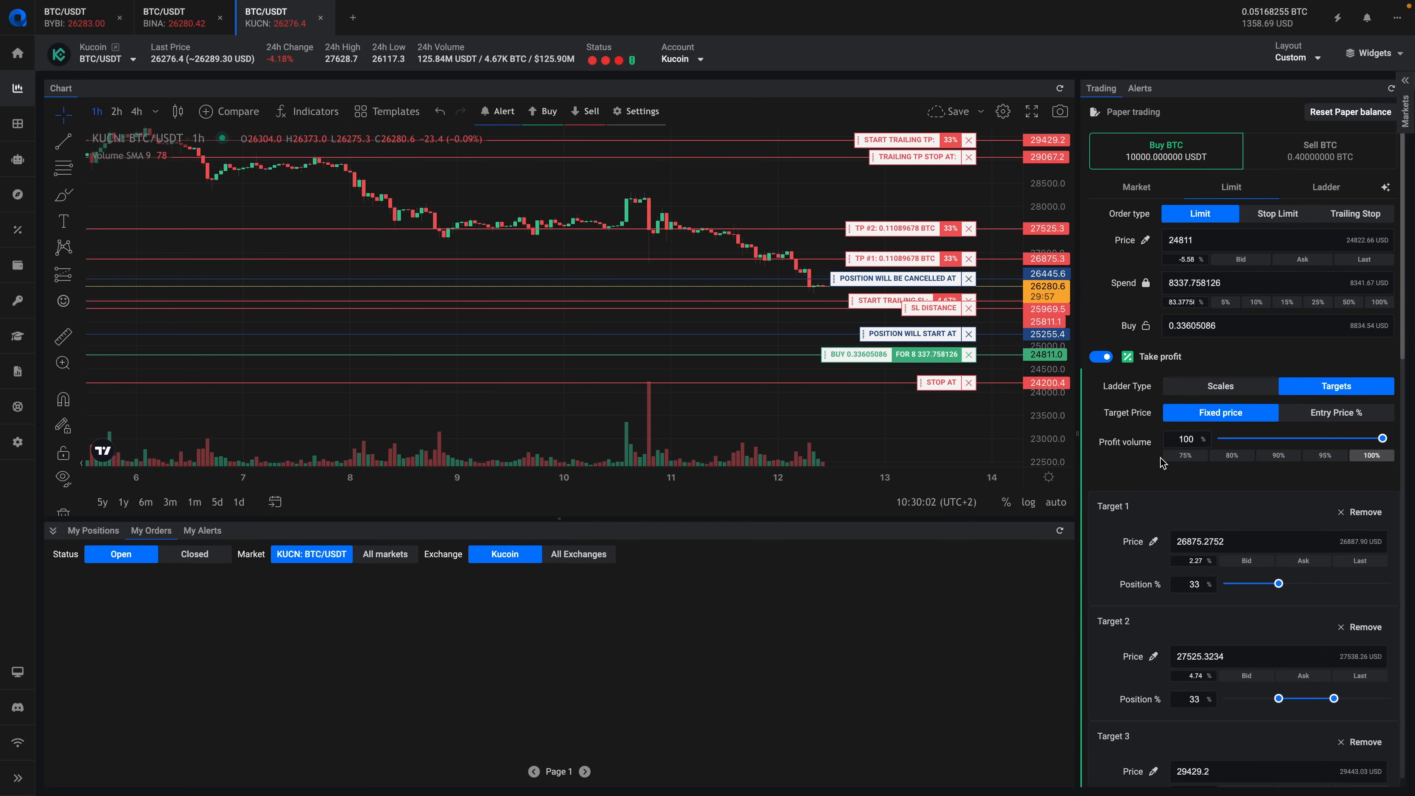